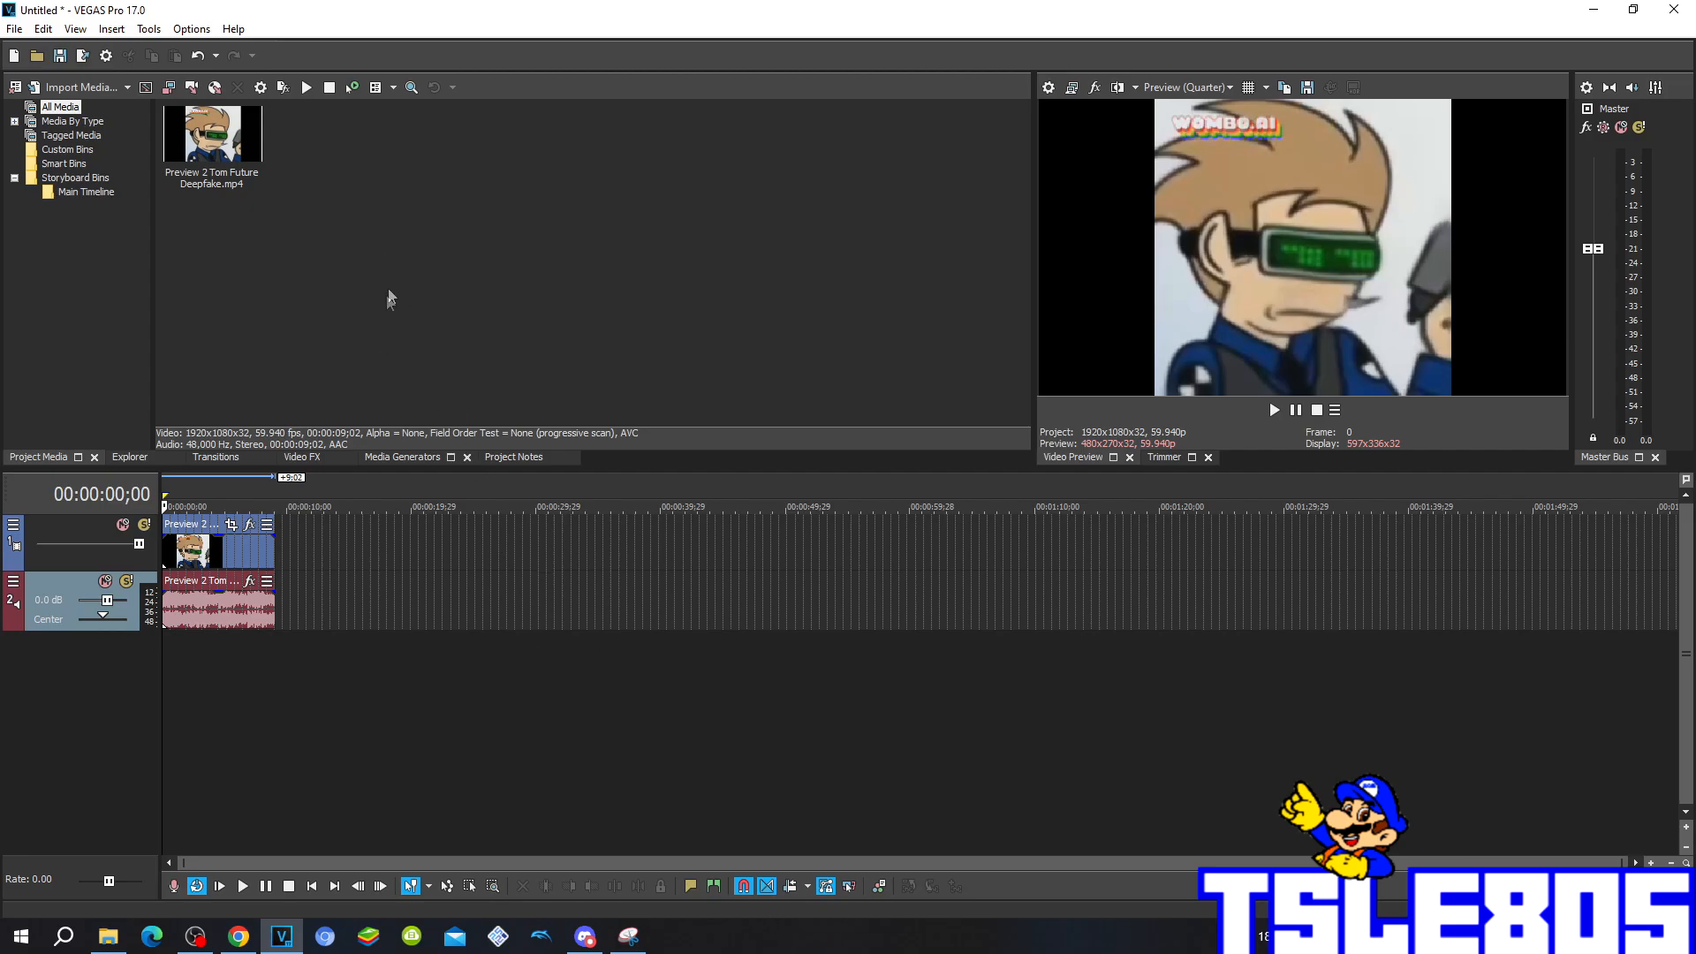
pyautogui.moveTo(394, 286)
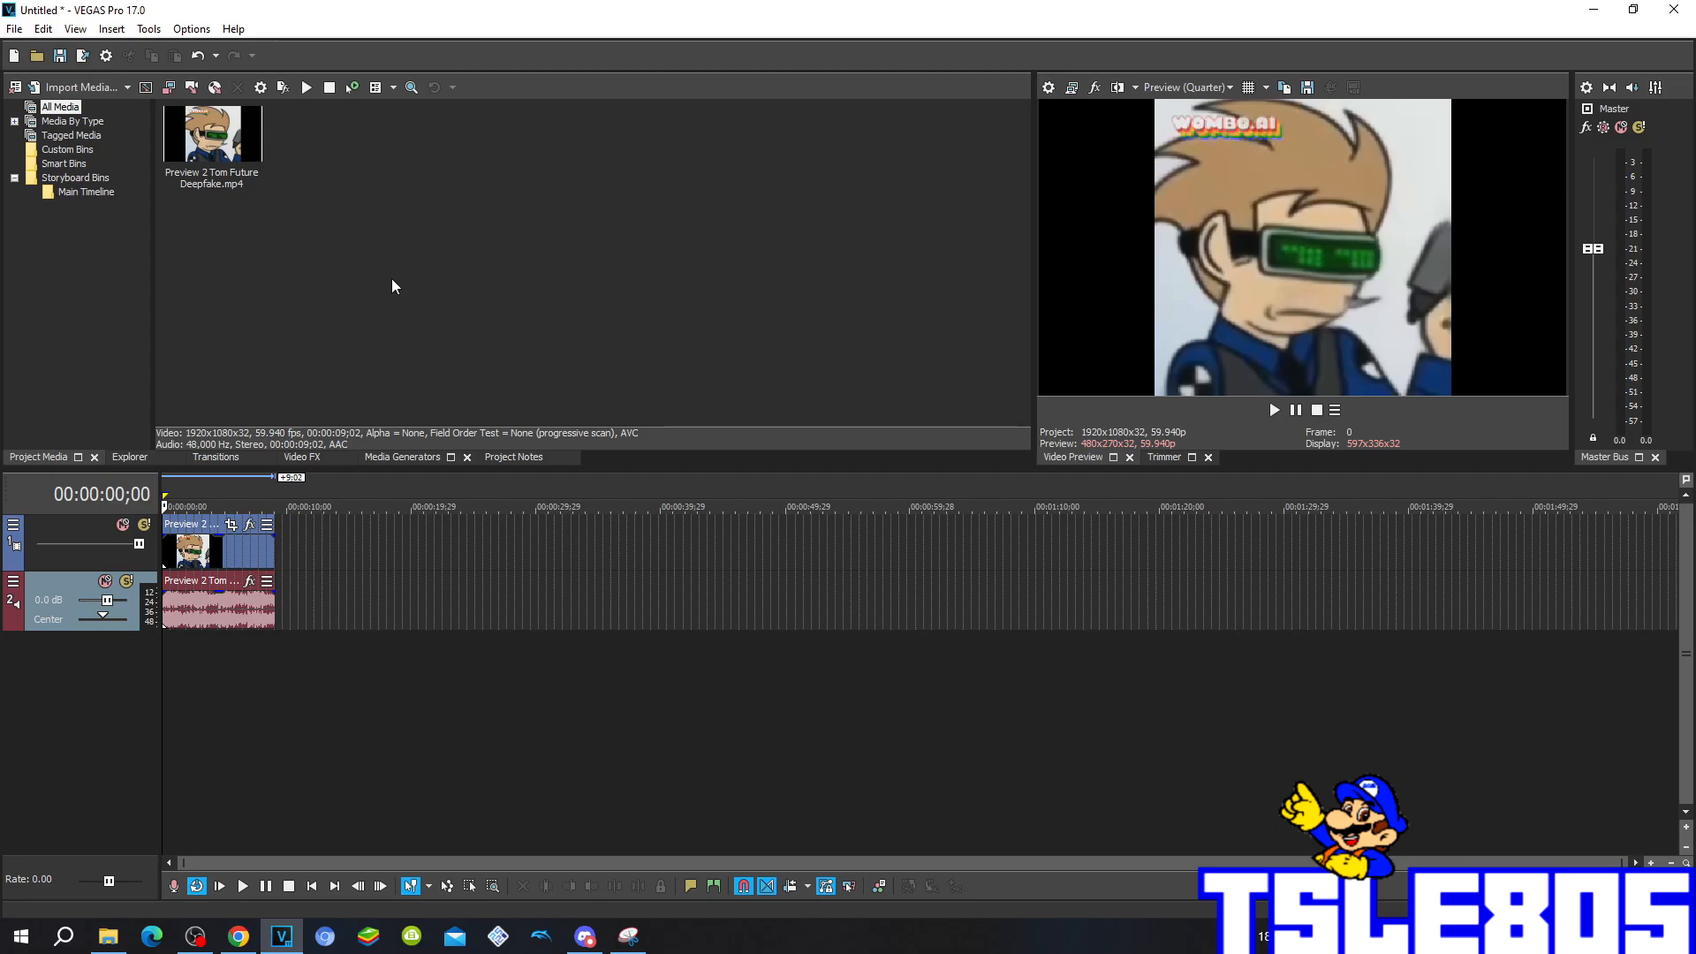
pyautogui.moveTo(397, 284)
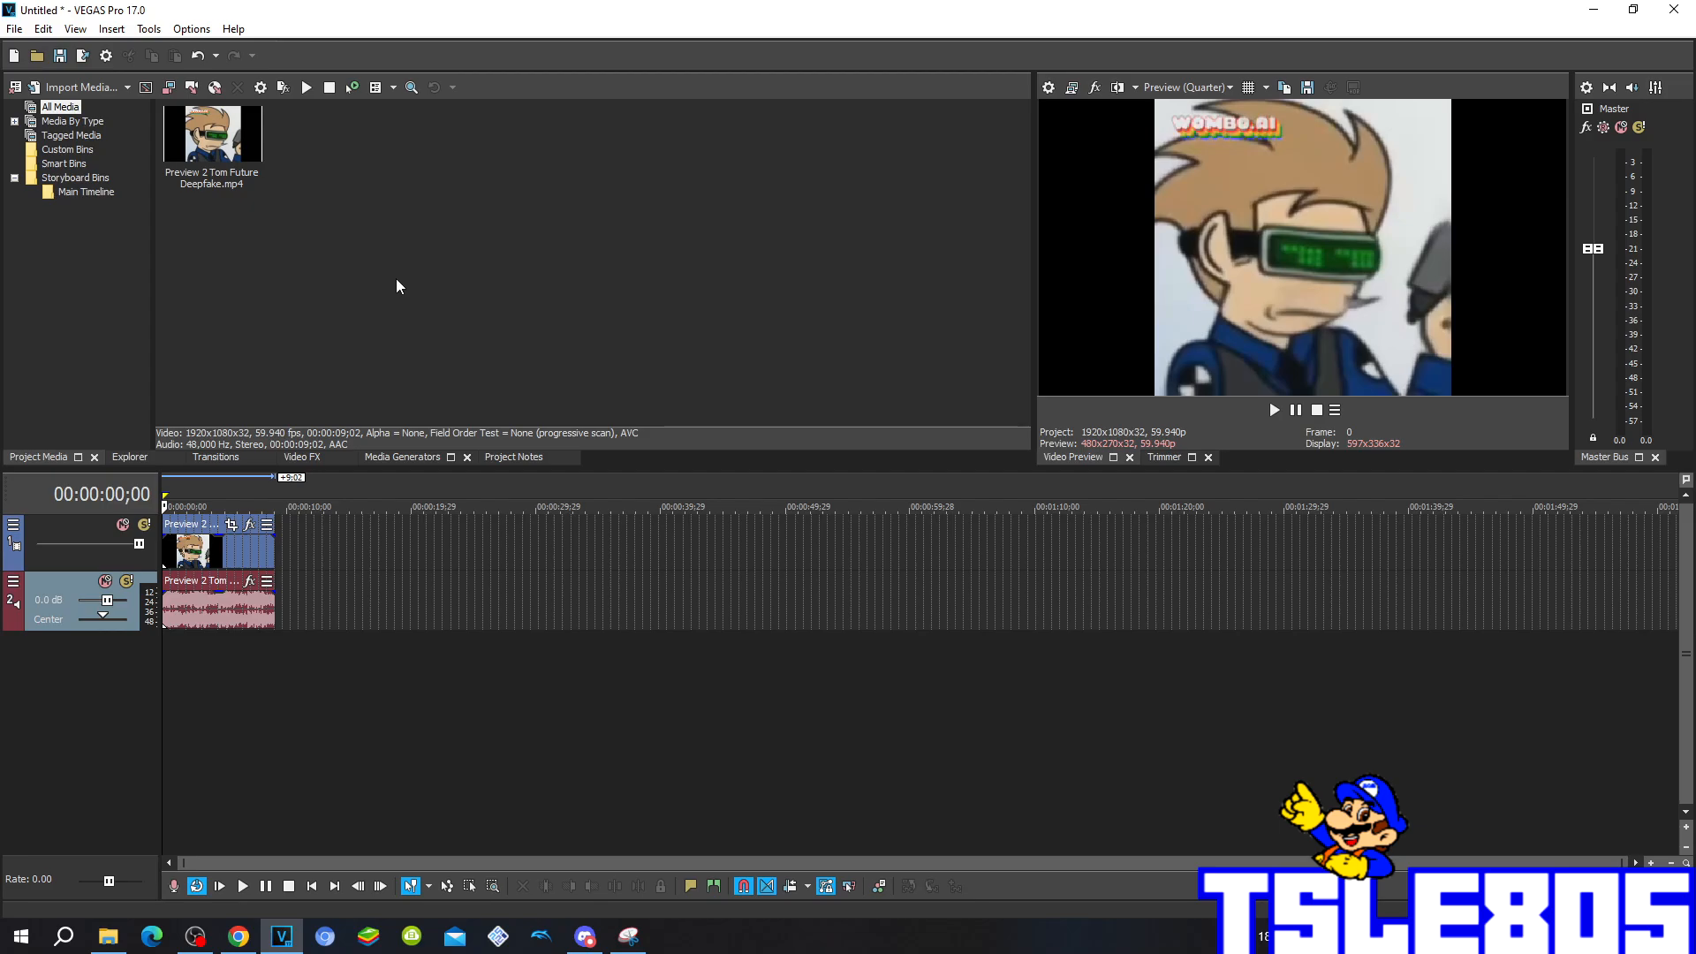
pyautogui.moveTo(243, 221)
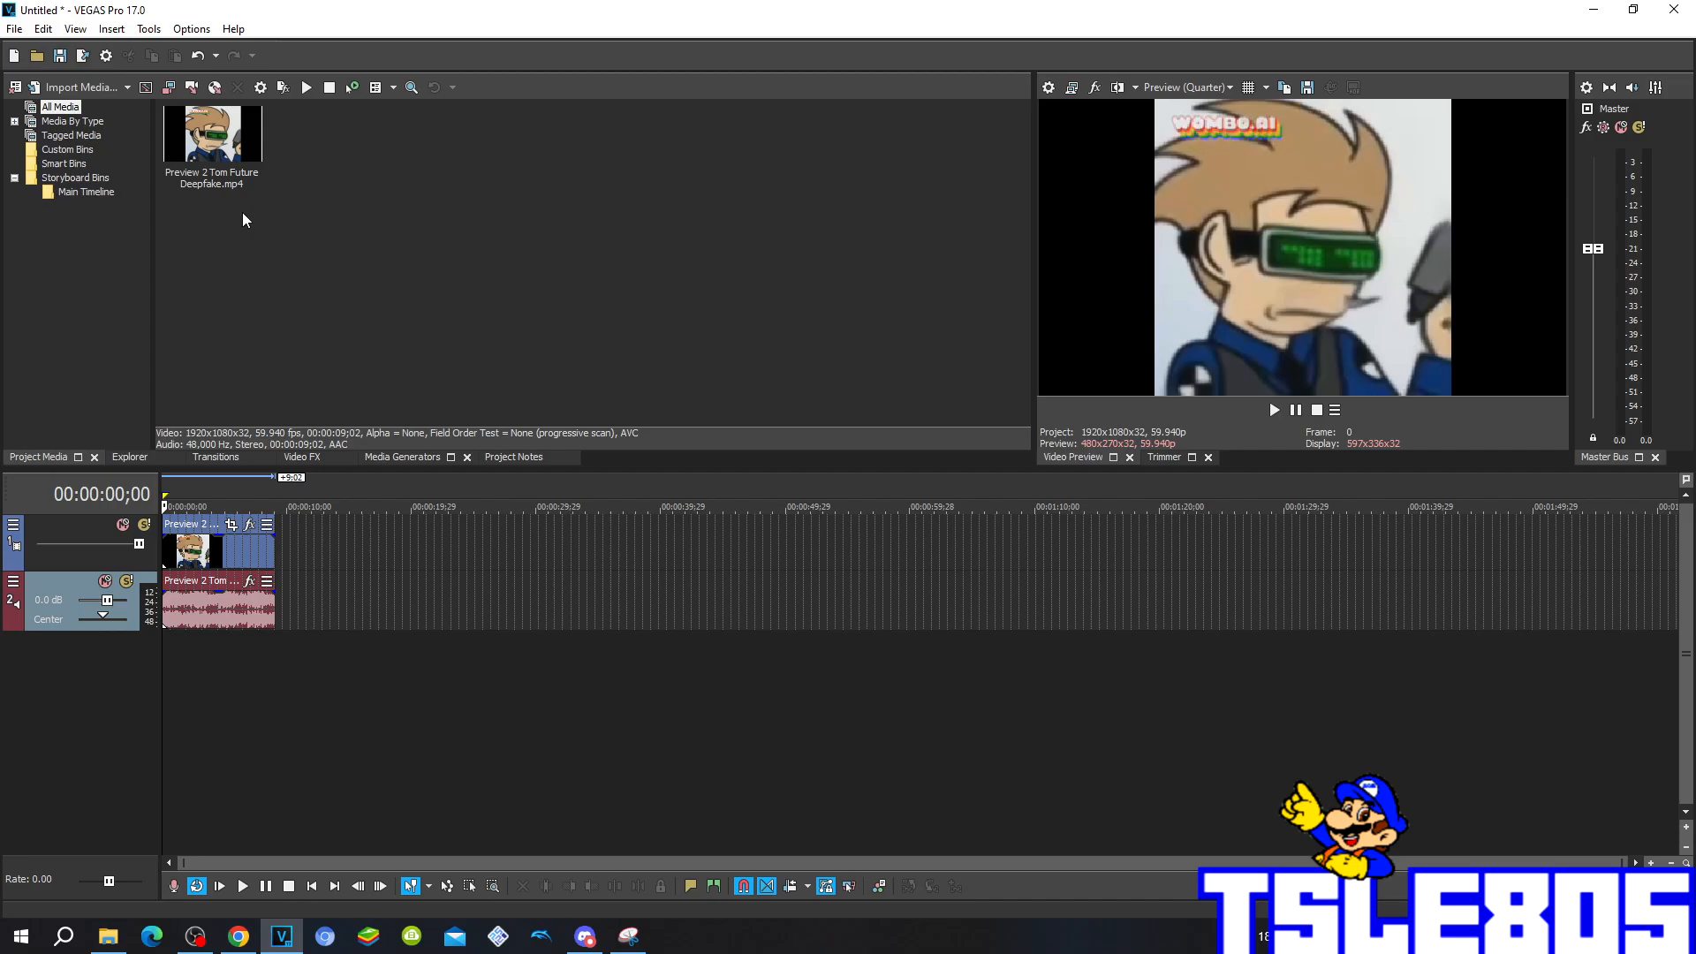
pyautogui.moveTo(373, 350)
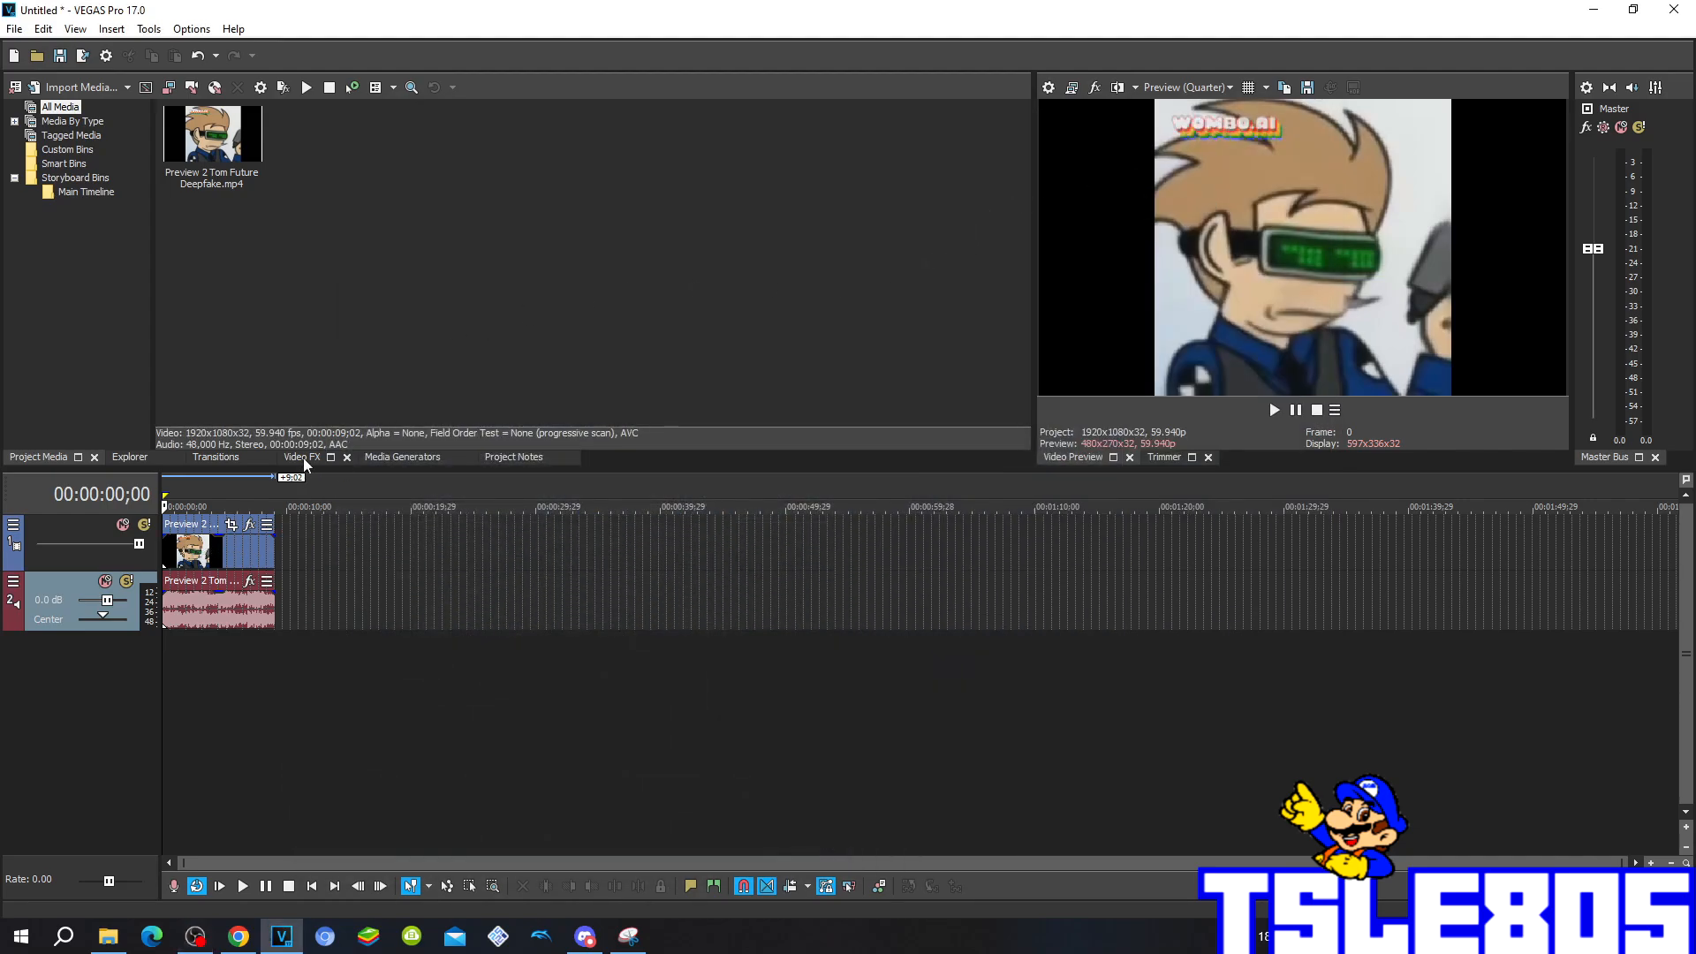
# Step: Apply the Gradient Map 'for drums 2' preset and check its black and white colour stops
pyautogui.click(300, 457)
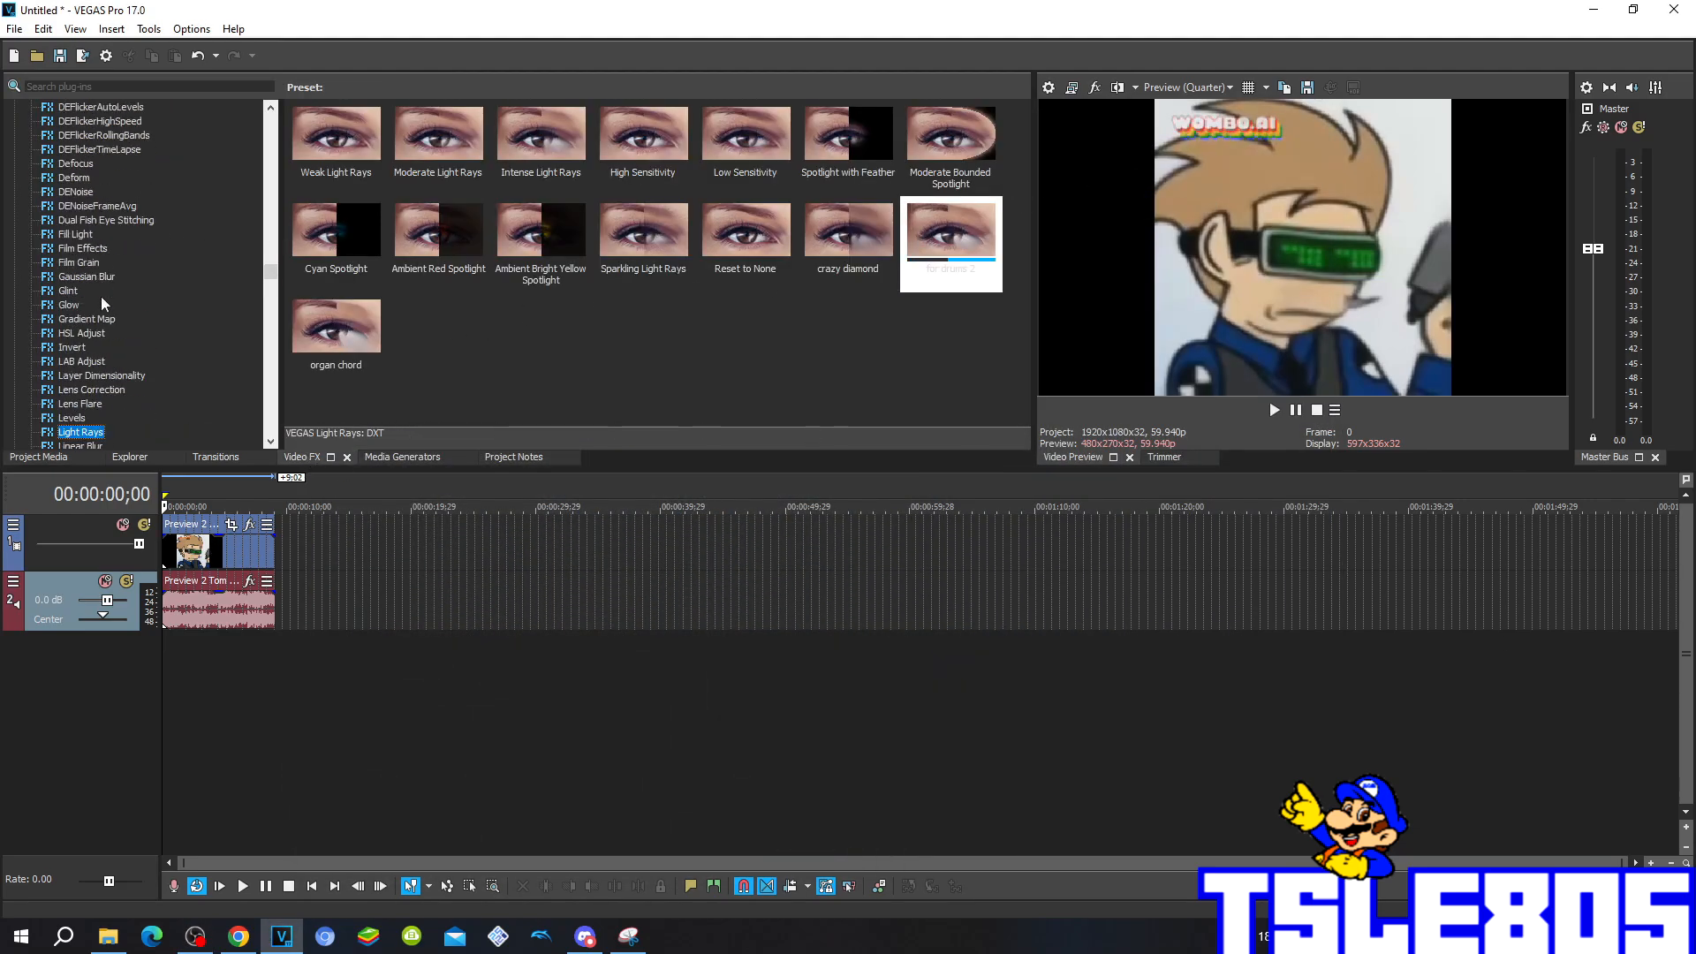
pyautogui.click(86, 318)
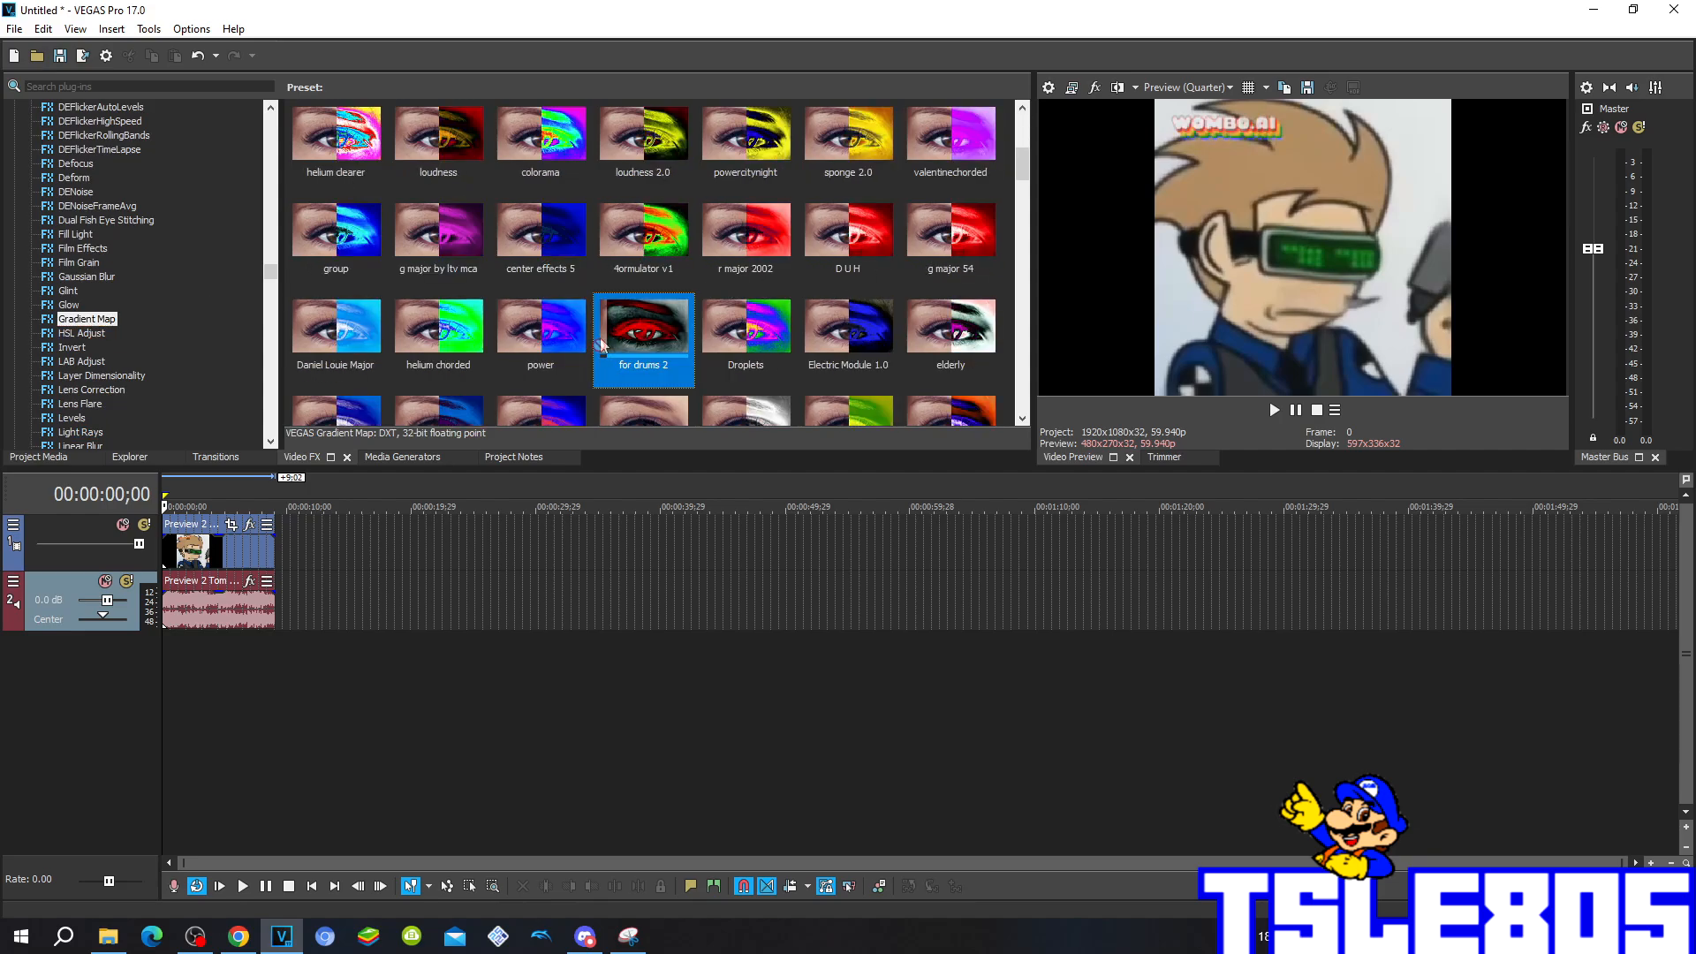
pyautogui.doubleClick(644, 324)
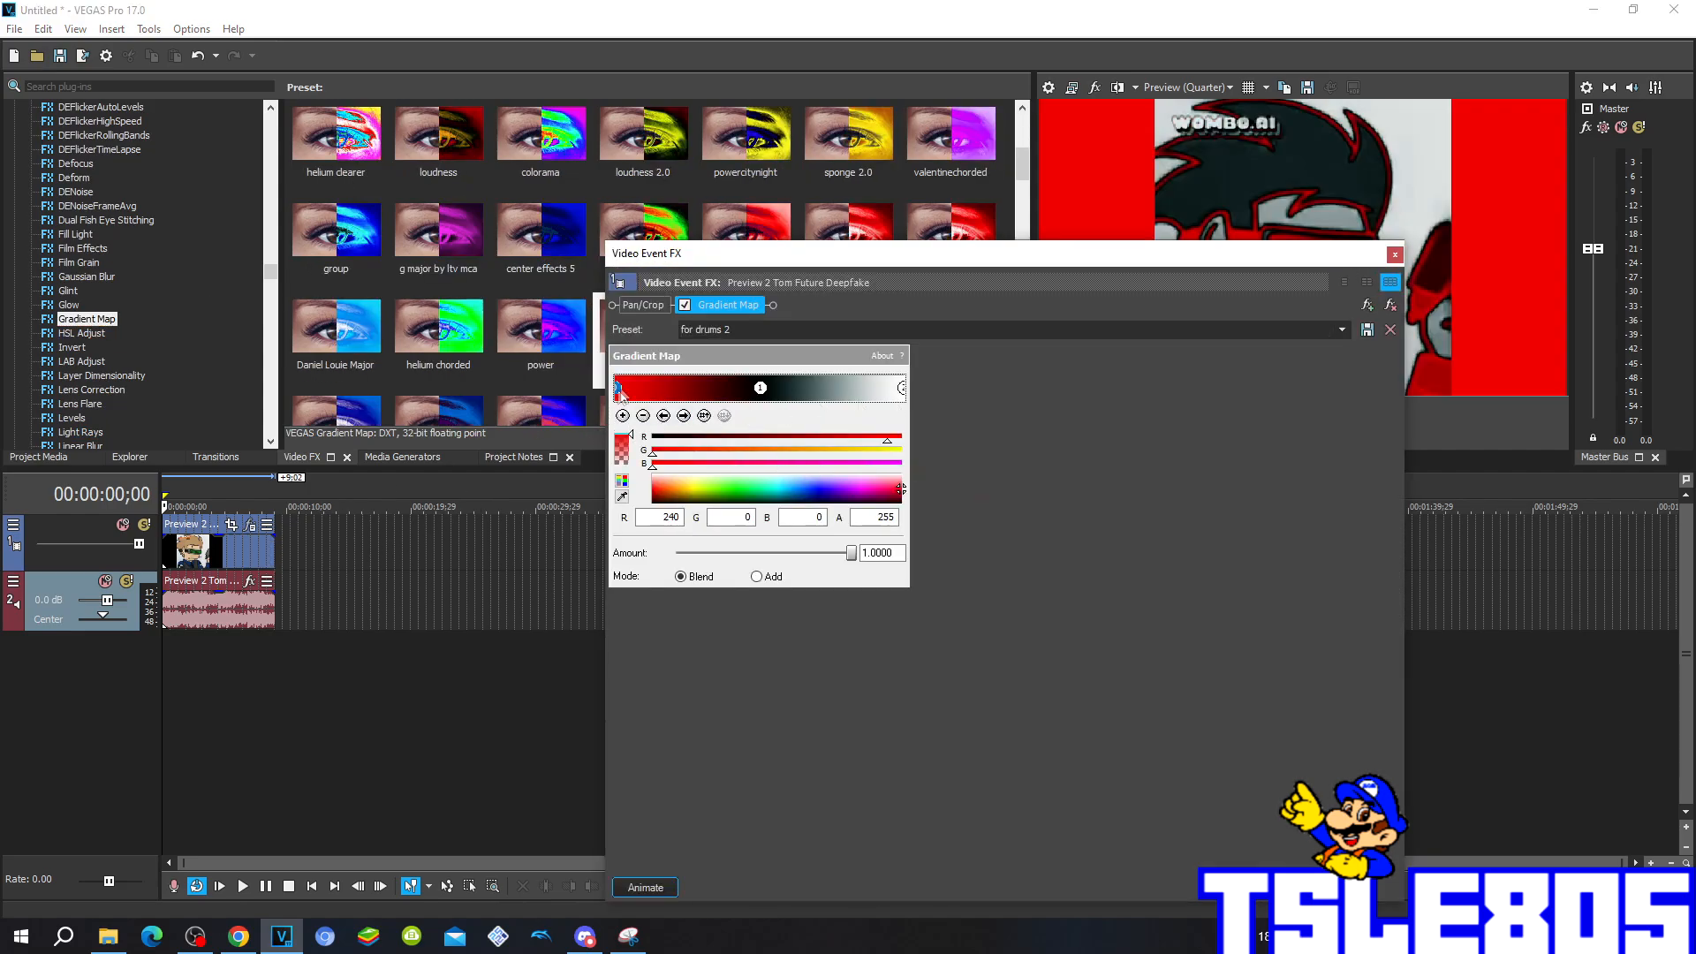
pyautogui.click(664, 517)
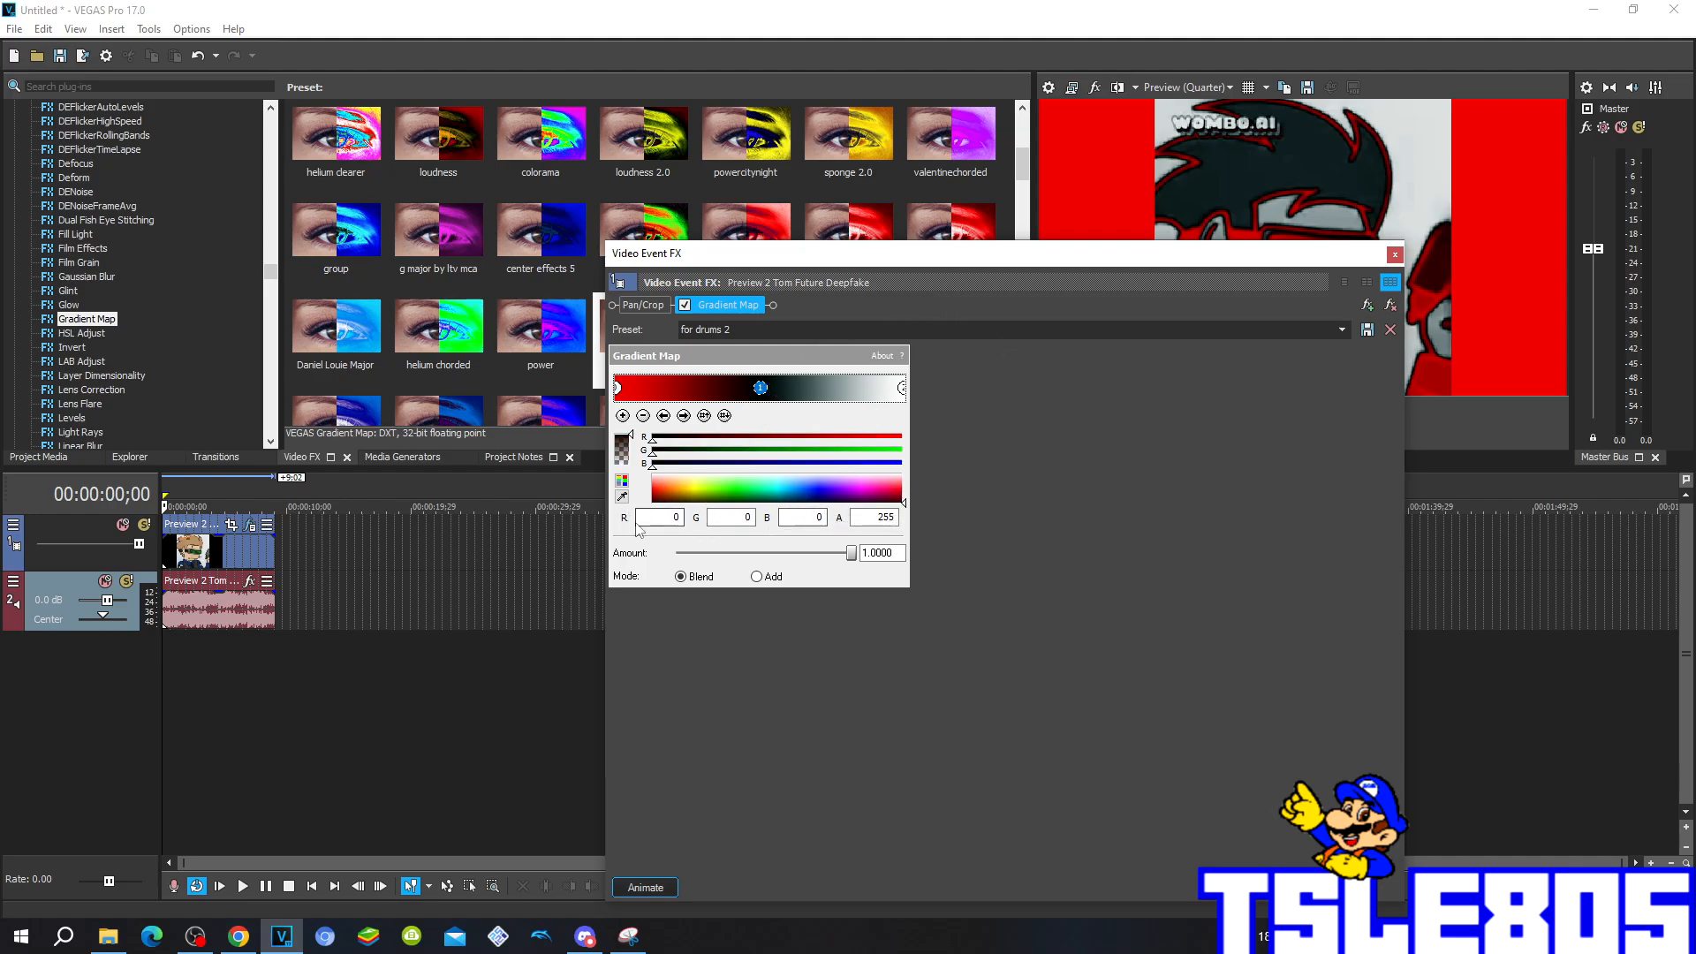
pyautogui.click(876, 517)
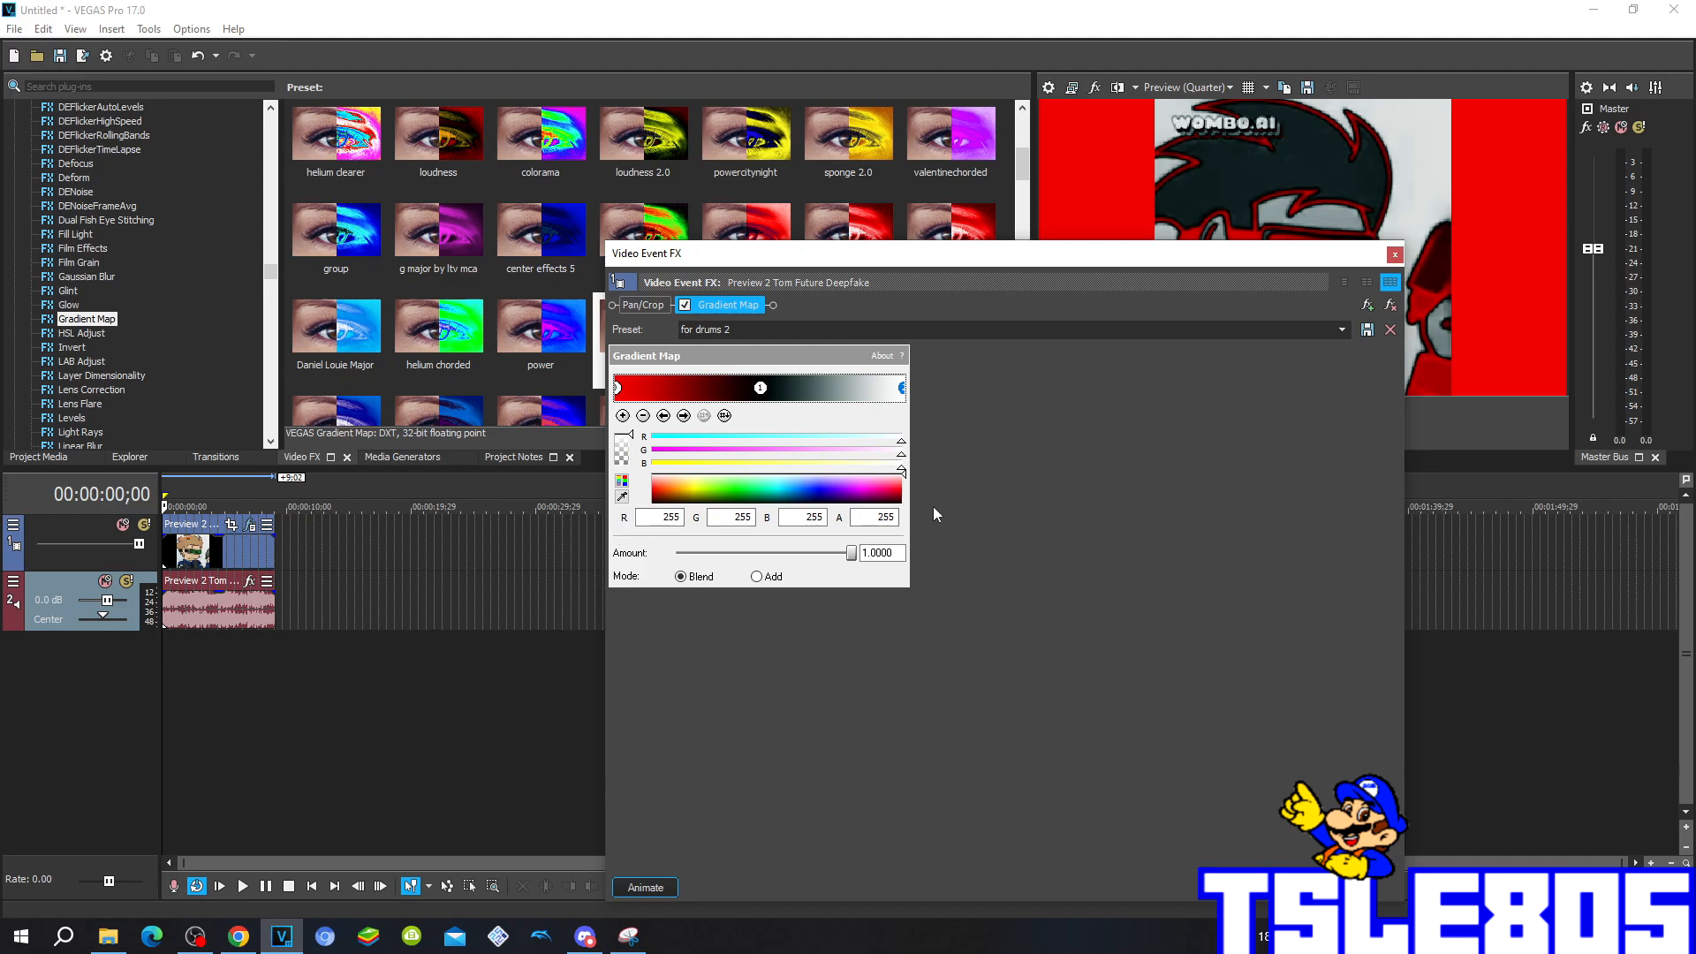
pyautogui.moveTo(1261, 396)
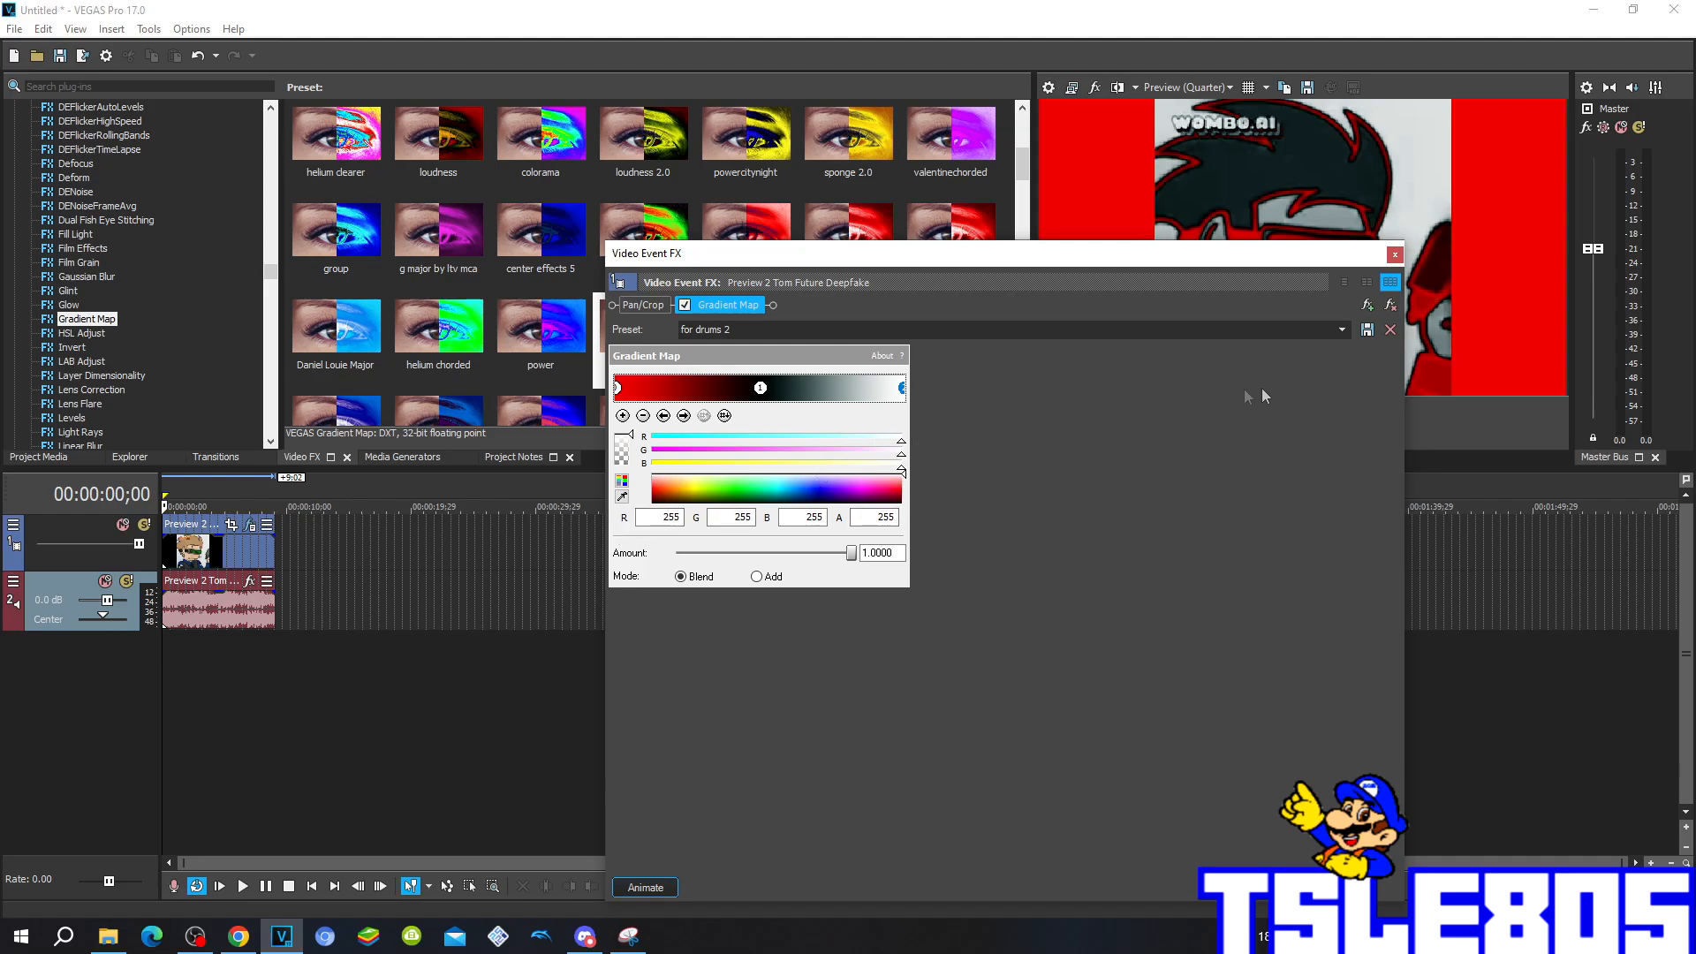
pyautogui.click(1394, 254)
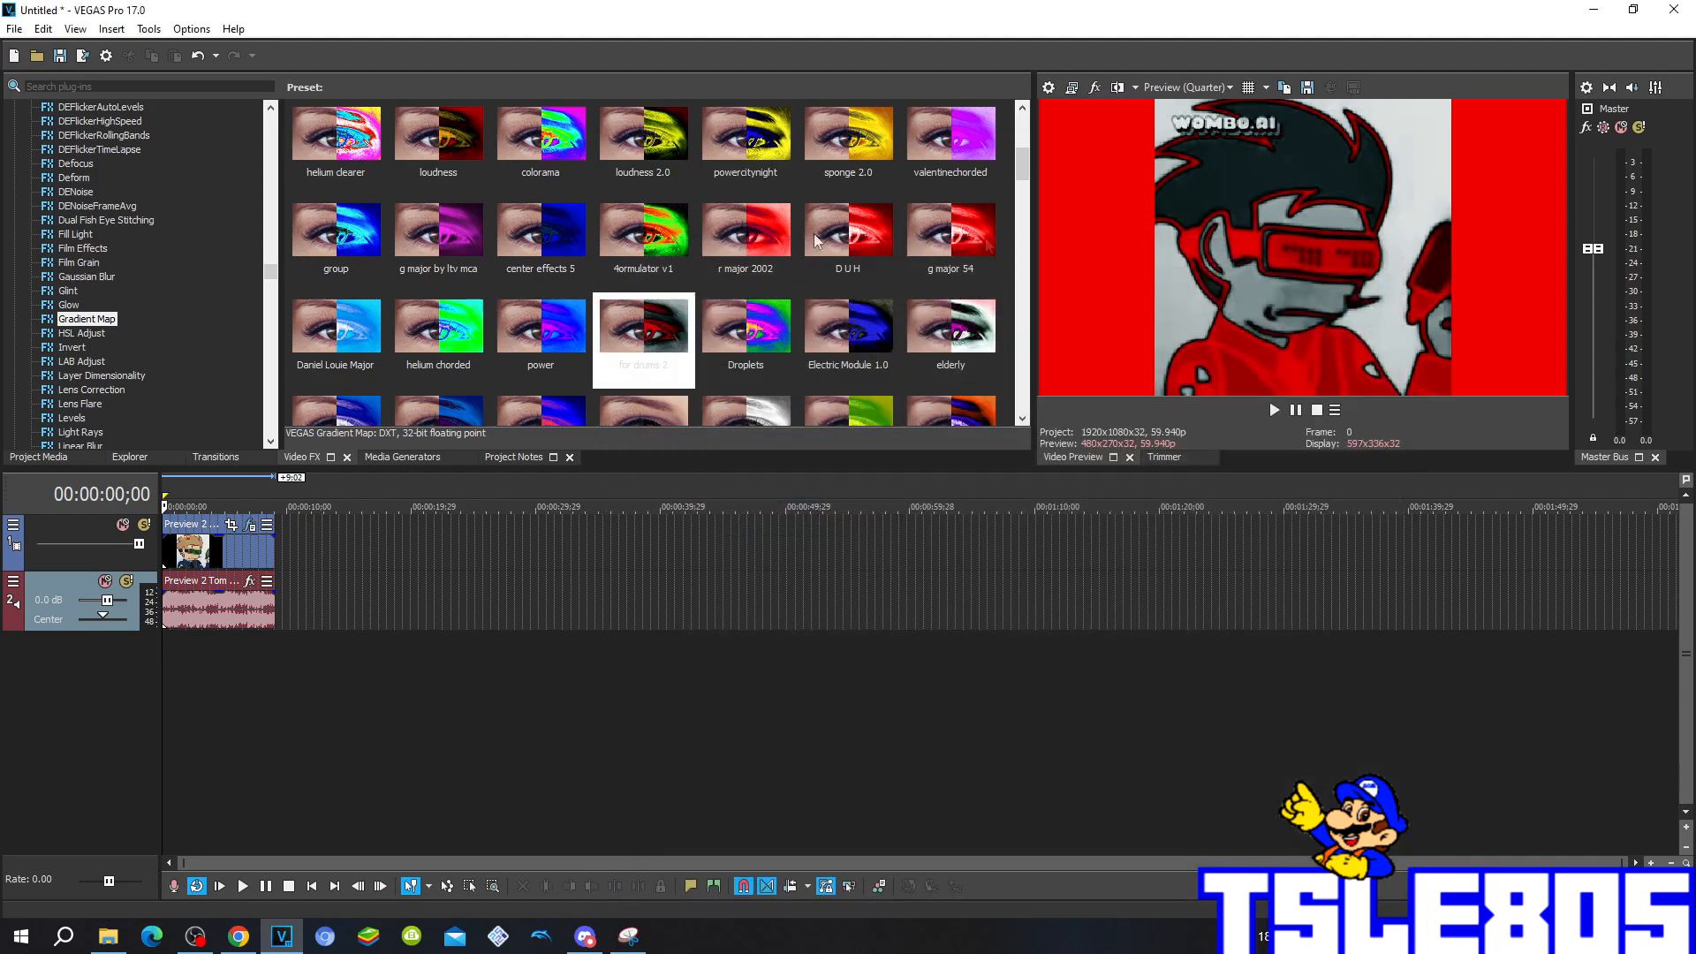
# Step: Add the Light Rays 'for drums 2' preset to the video event
pyautogui.click(81, 290)
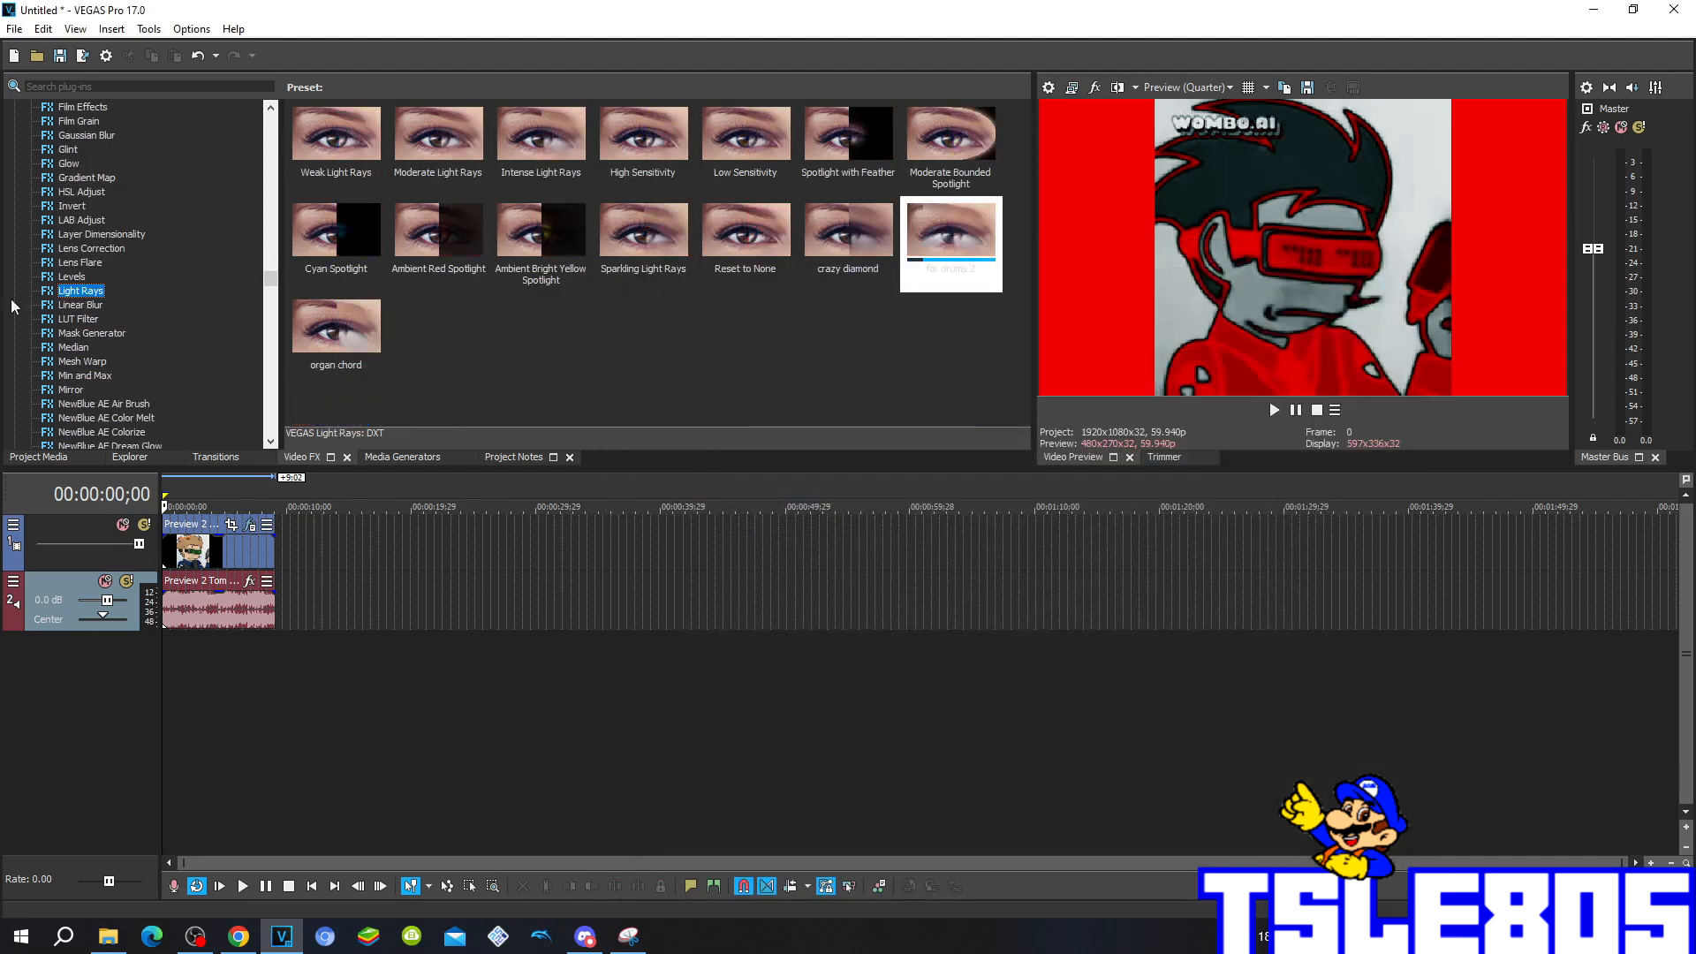
pyautogui.moveTo(823, 289)
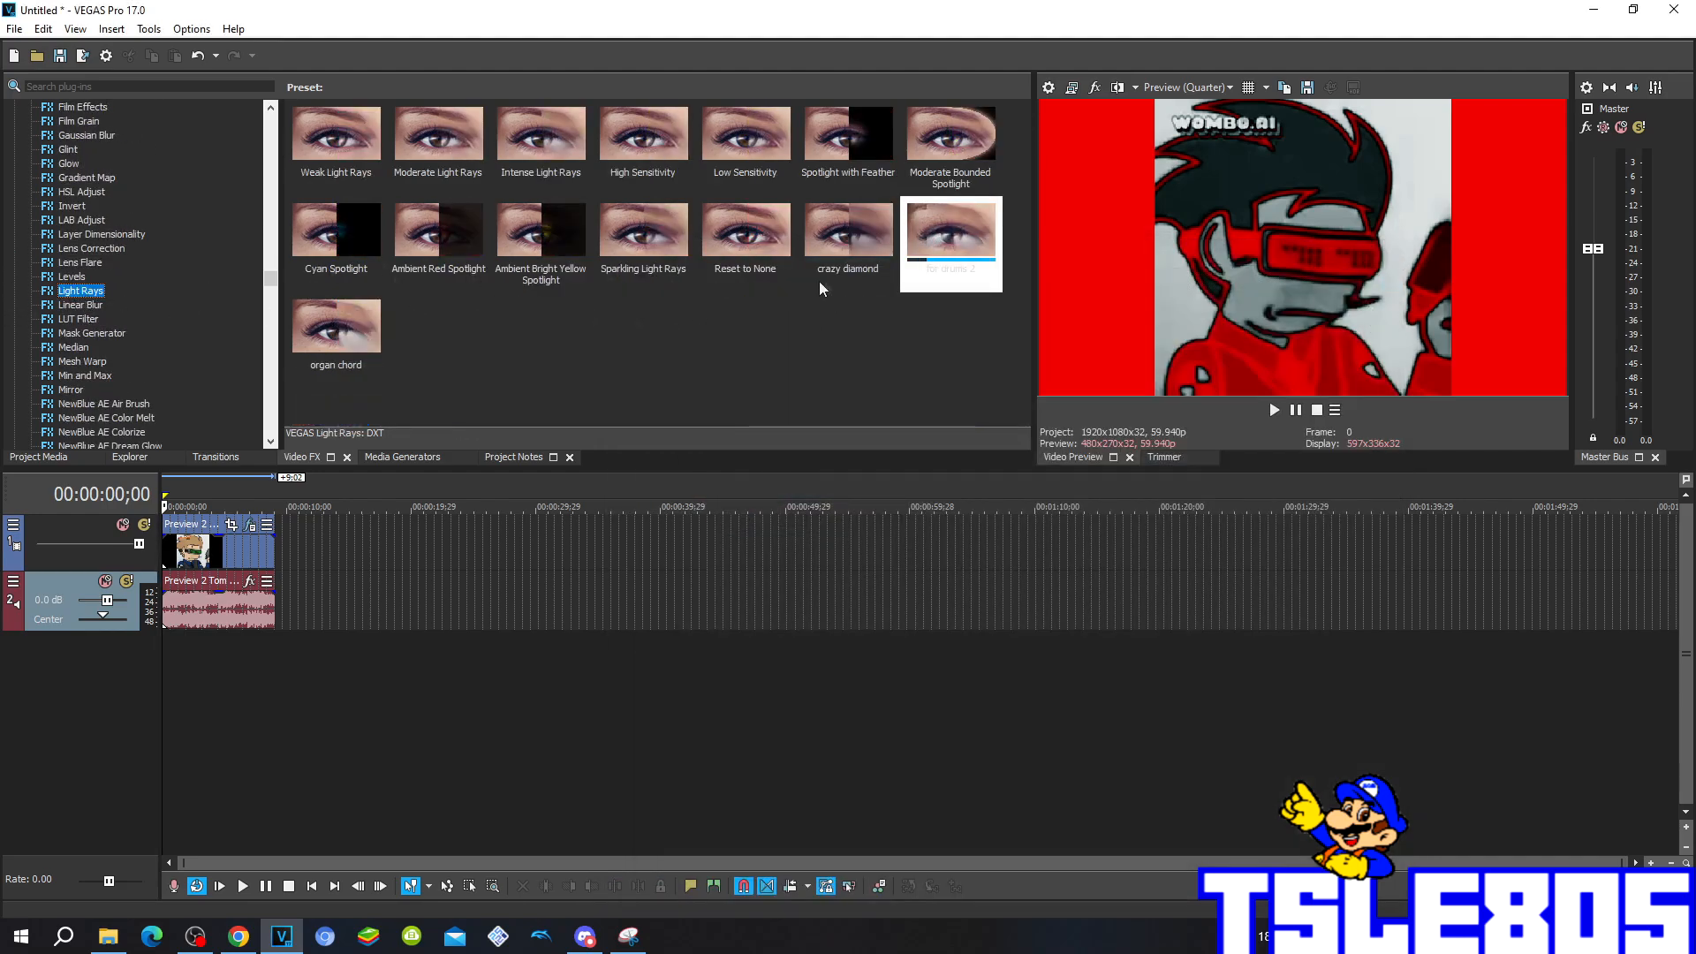
pyautogui.doubleClick(949, 228)
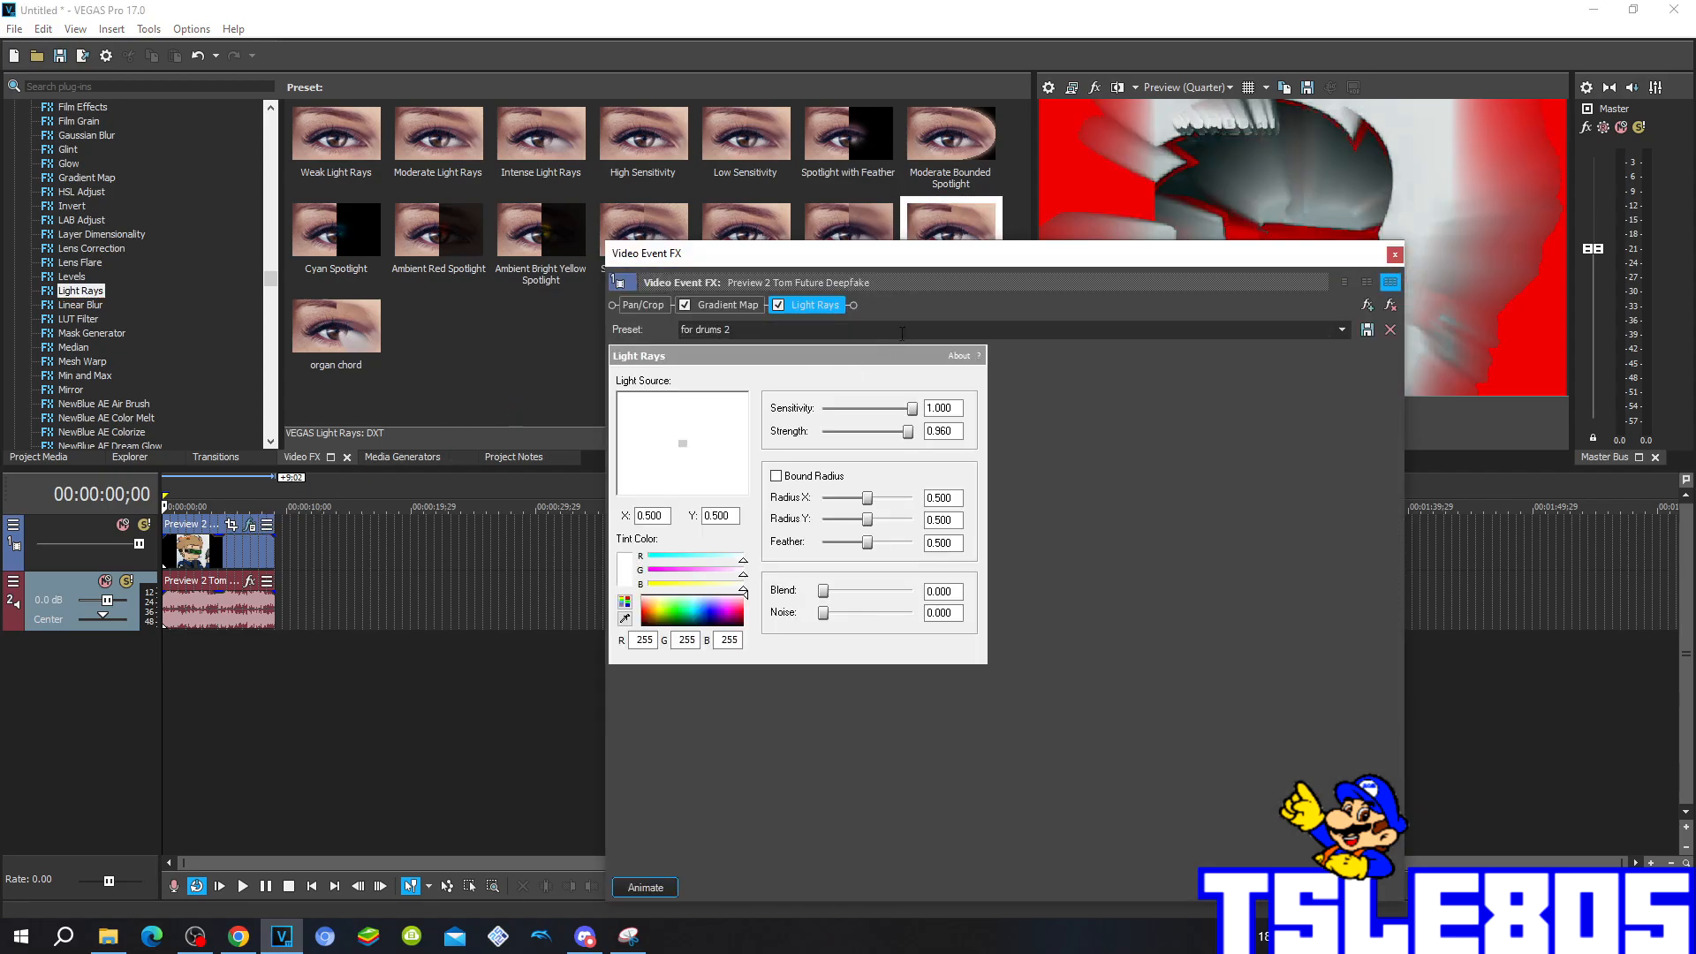
pyautogui.moveTo(804, 420)
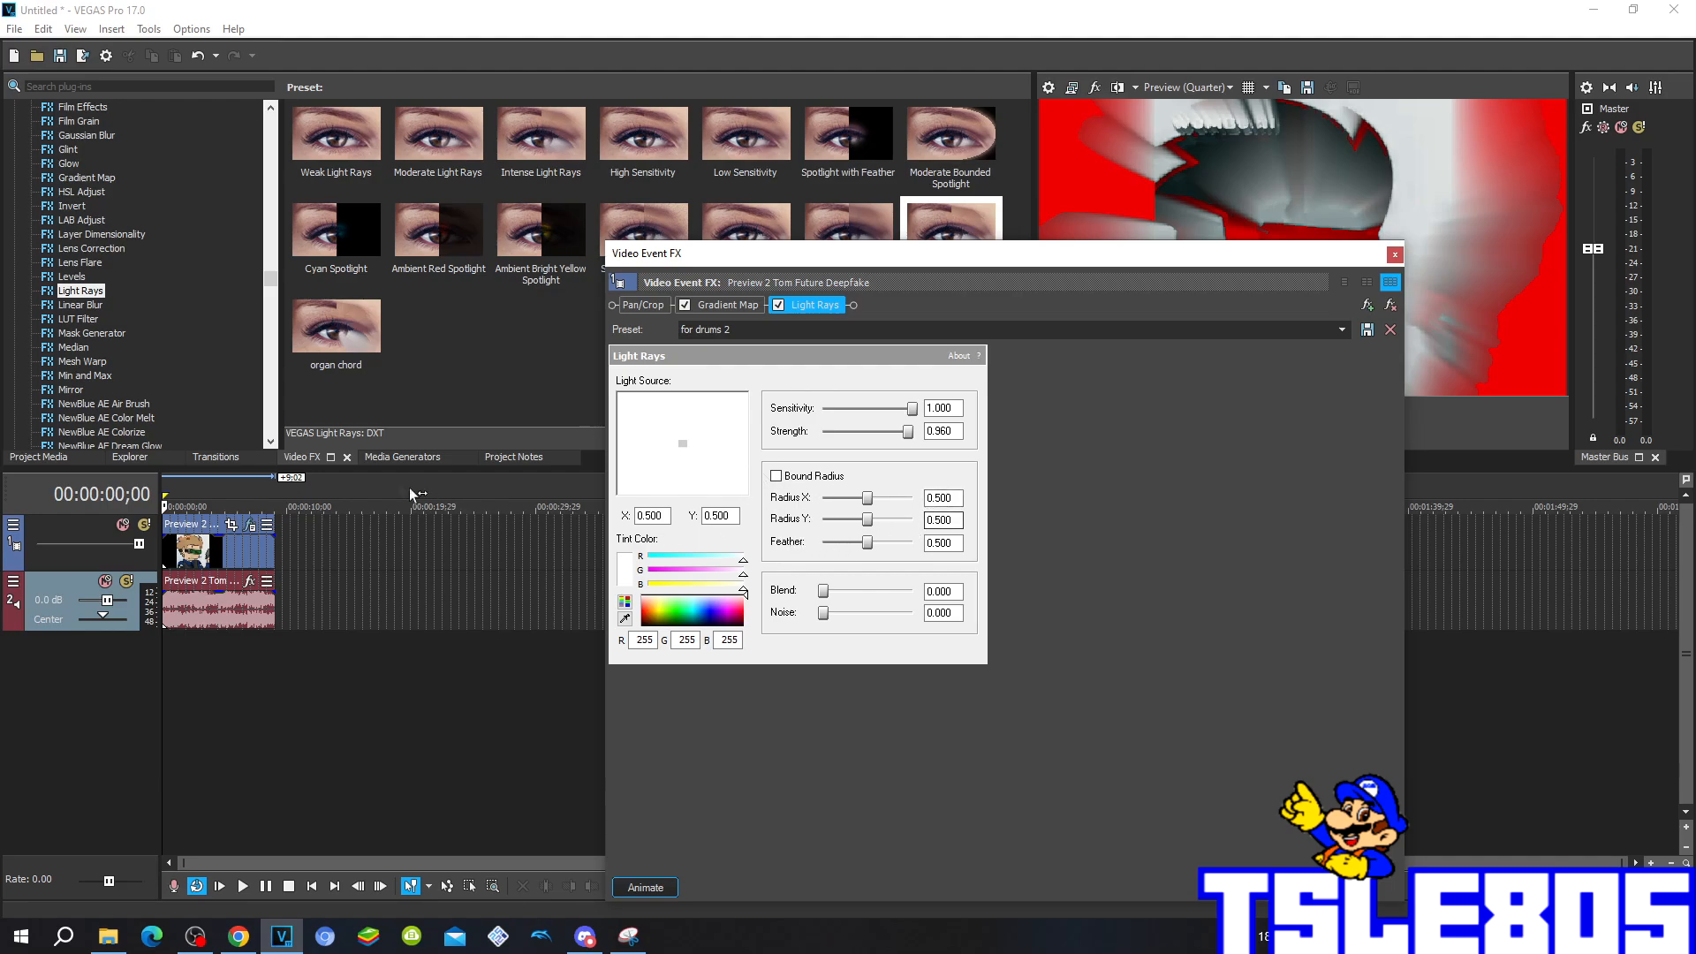
pyautogui.moveTo(587, 544)
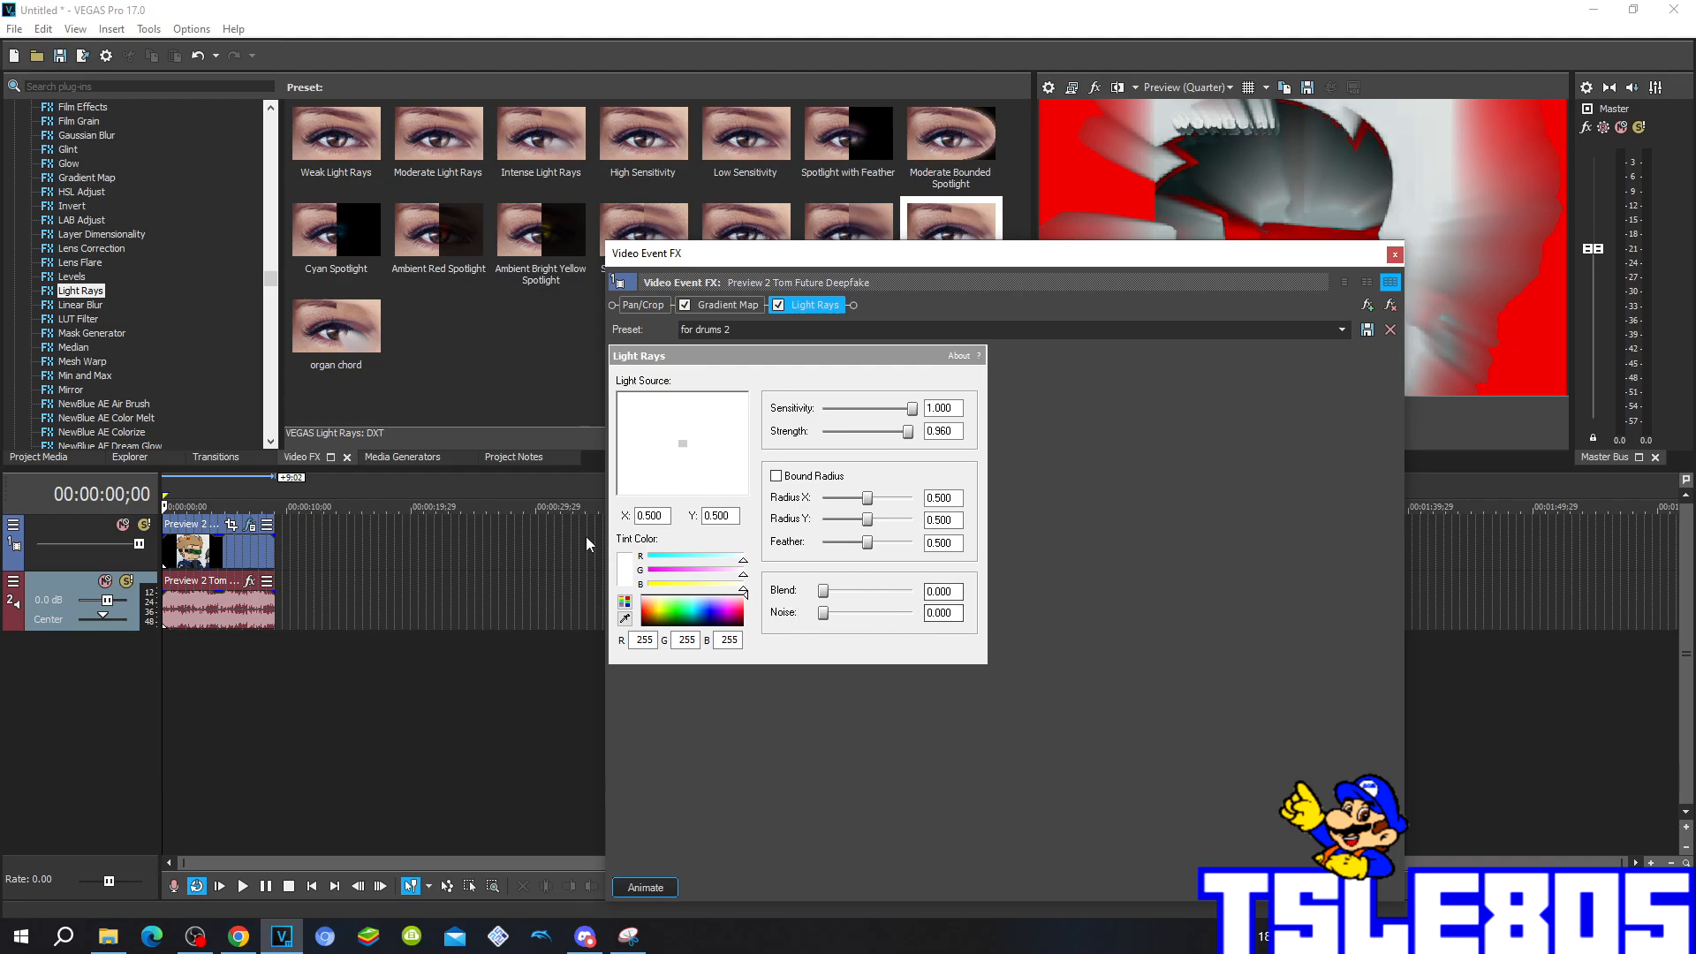
pyautogui.click(650, 515)
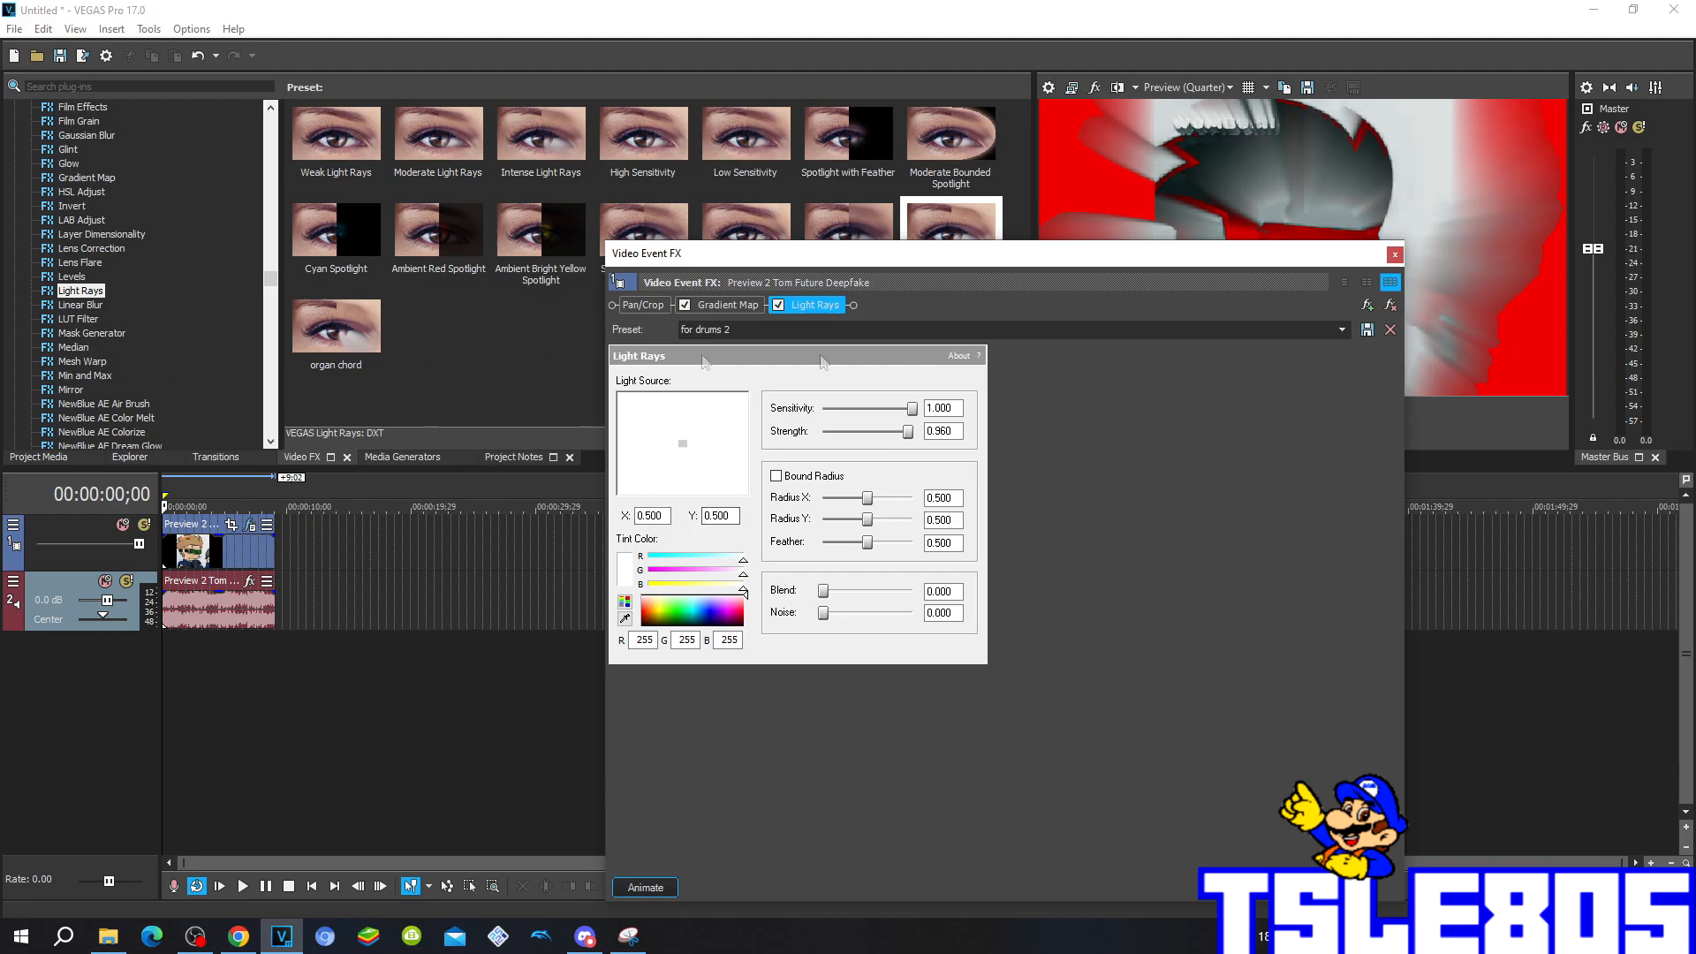
pyautogui.moveTo(1033, 201)
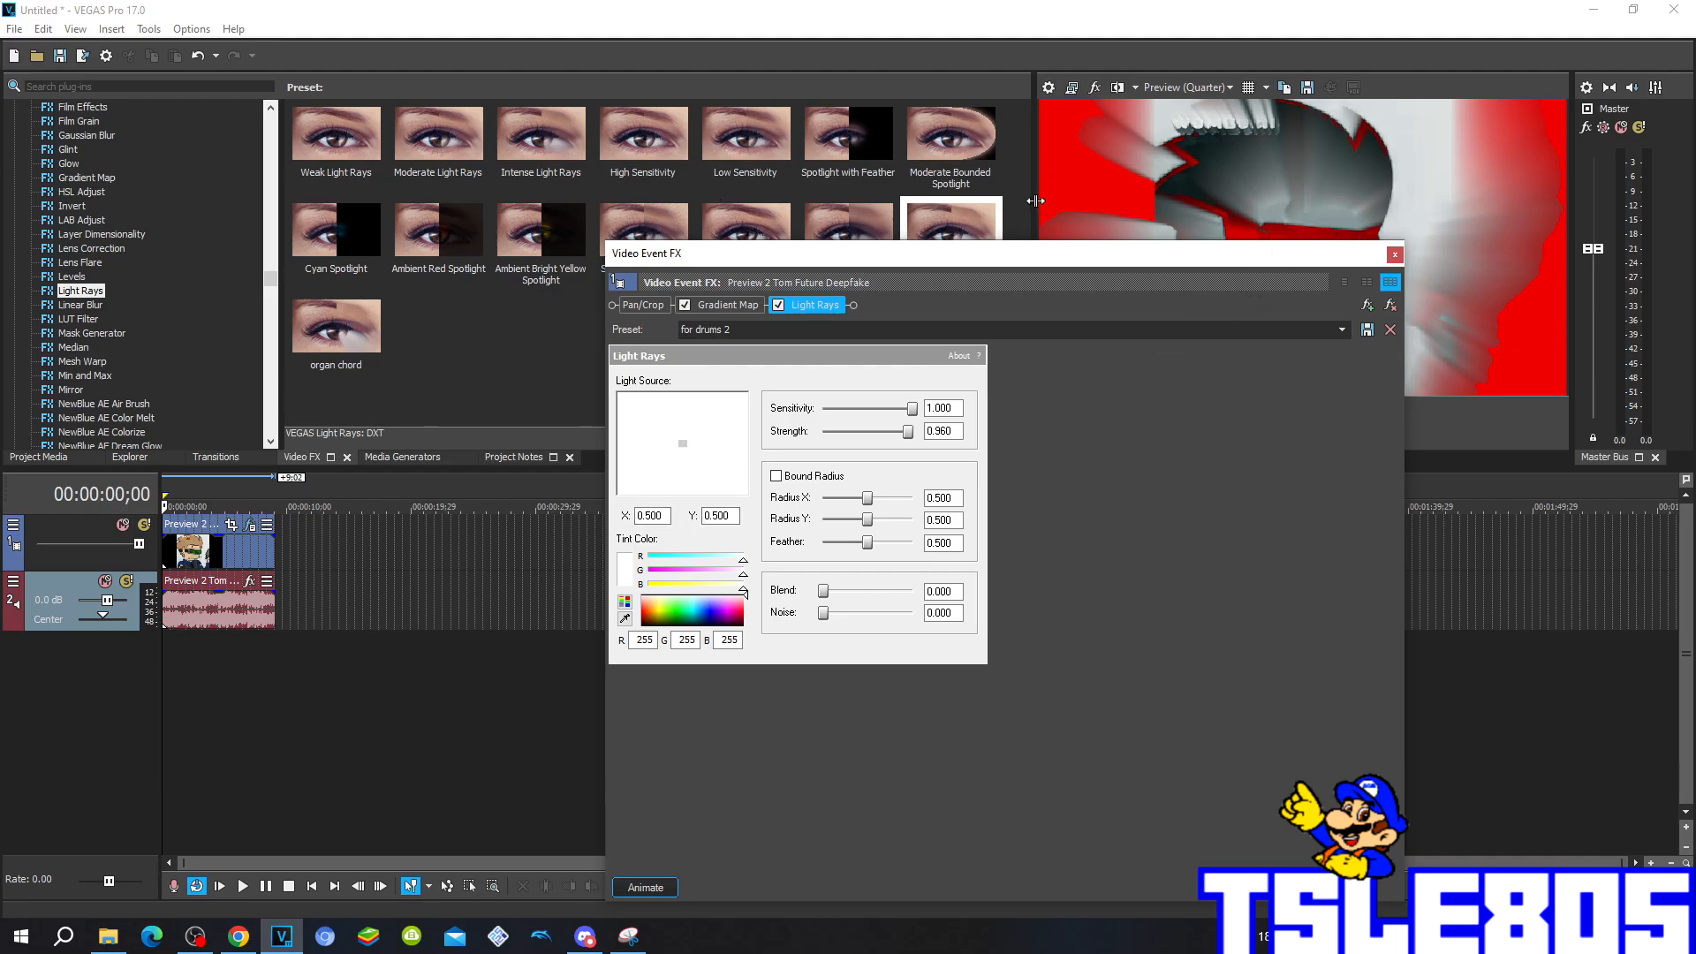
pyautogui.moveTo(1234, 227)
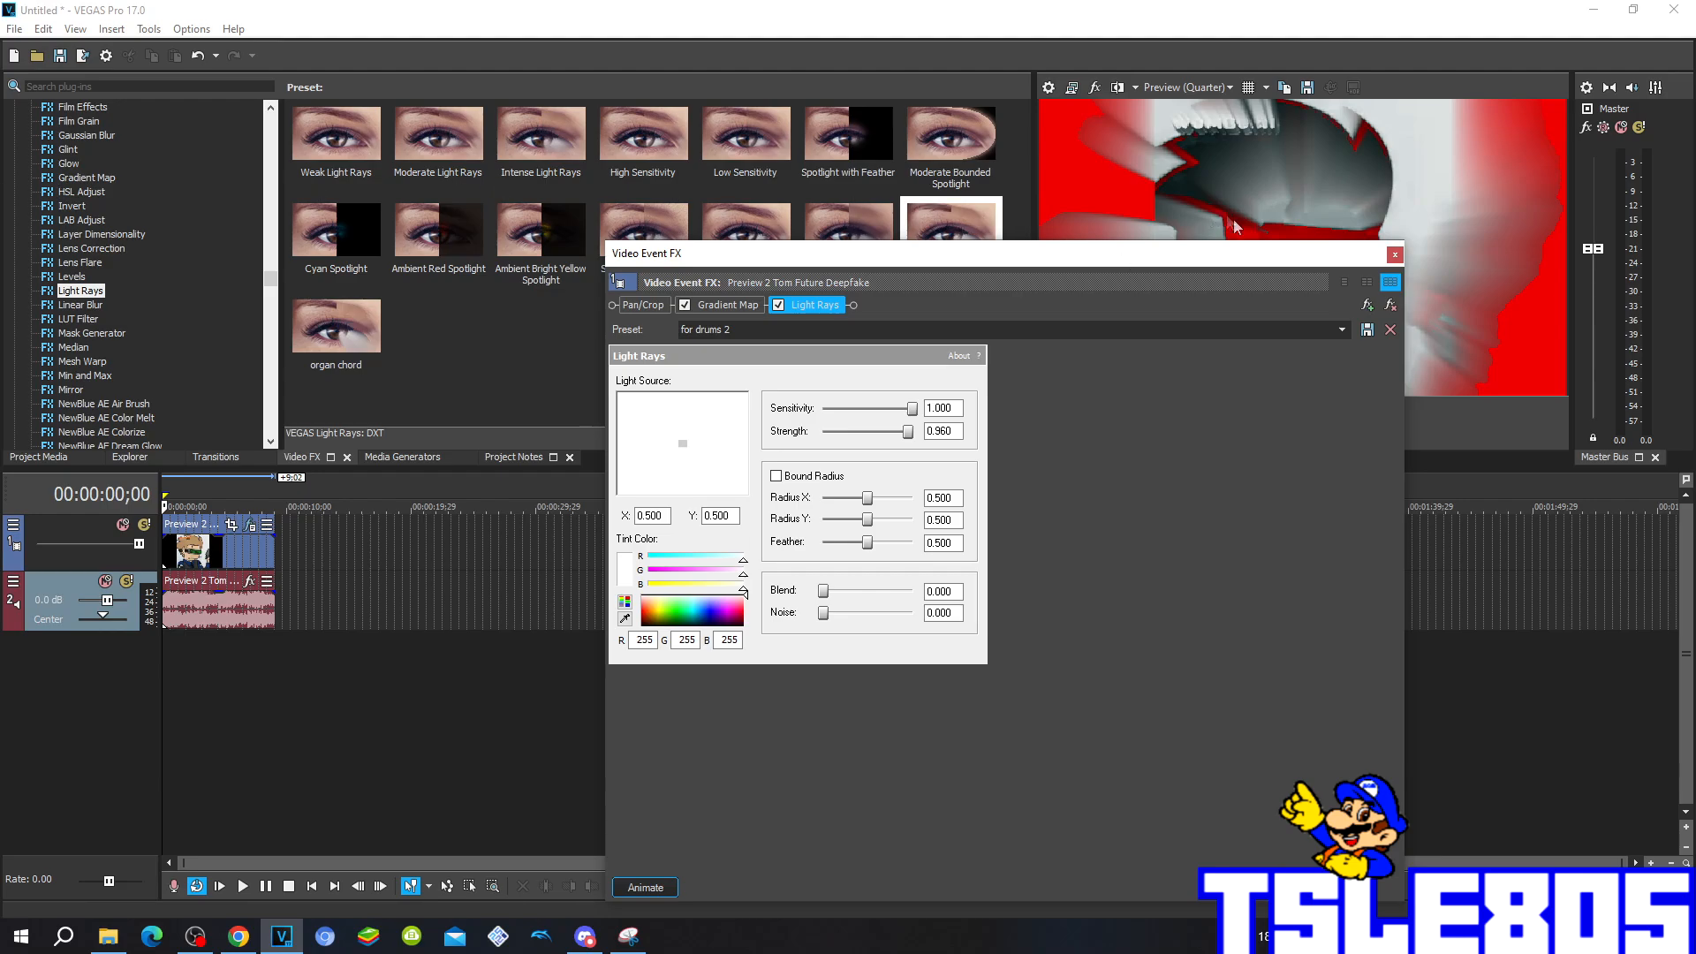
pyautogui.click(1394, 254)
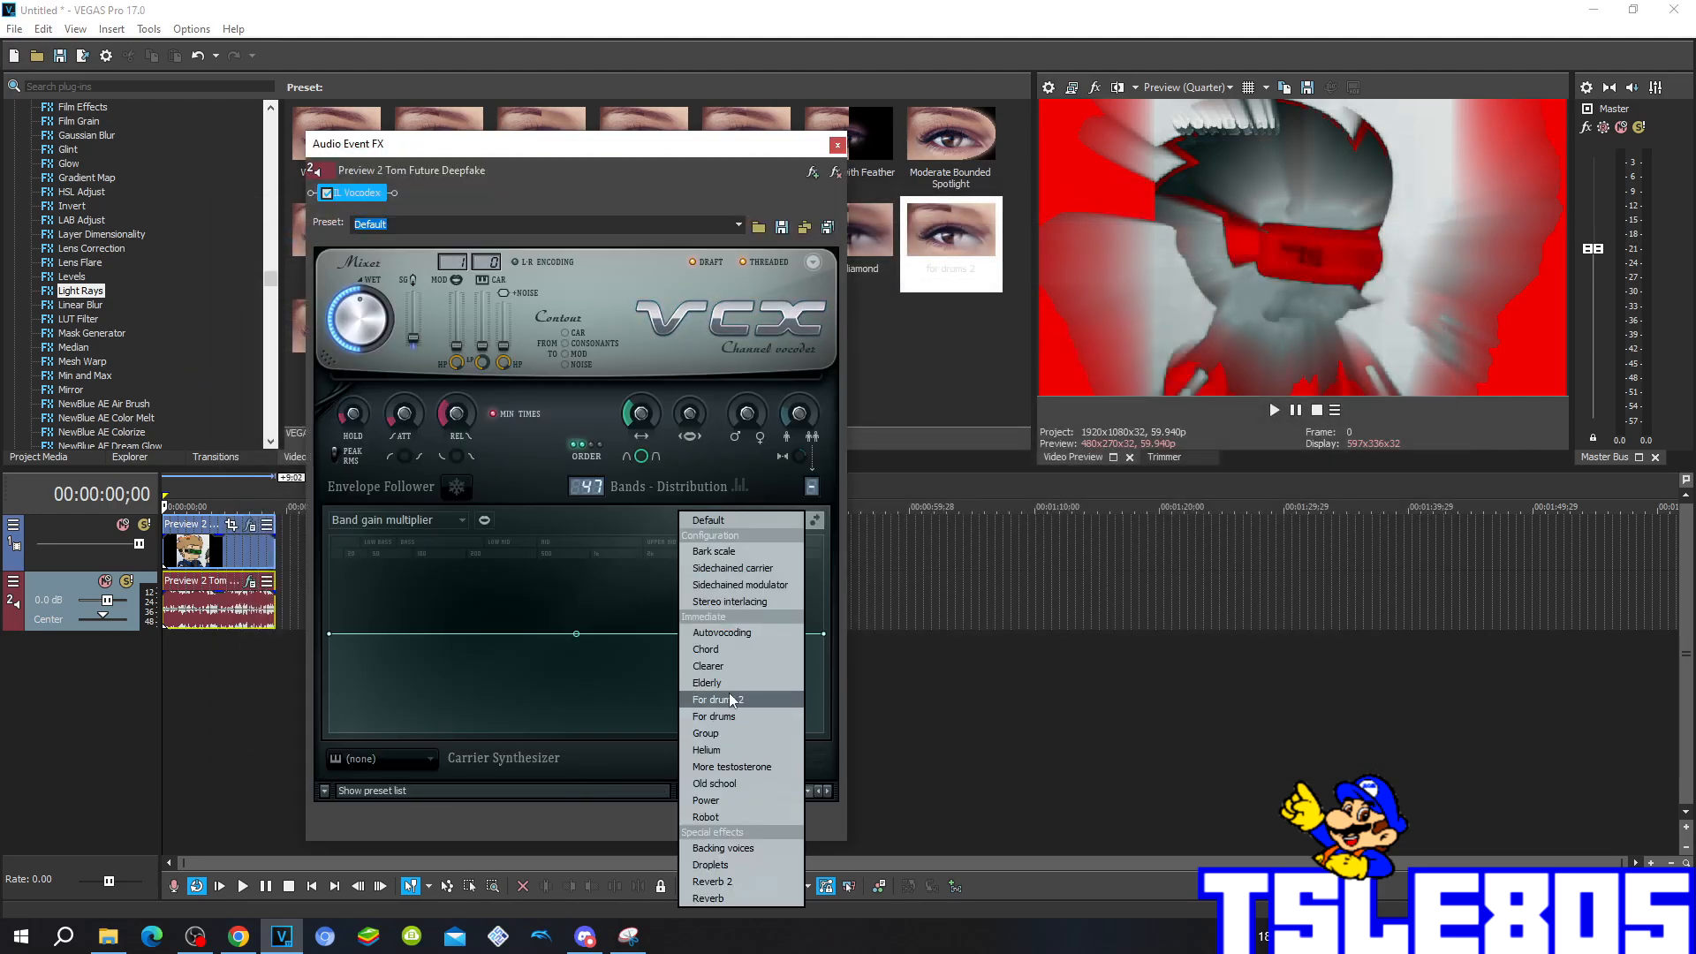
# Step: Set the audio event's vocoder to the 'For drums 2' preset
pyautogui.click(715, 699)
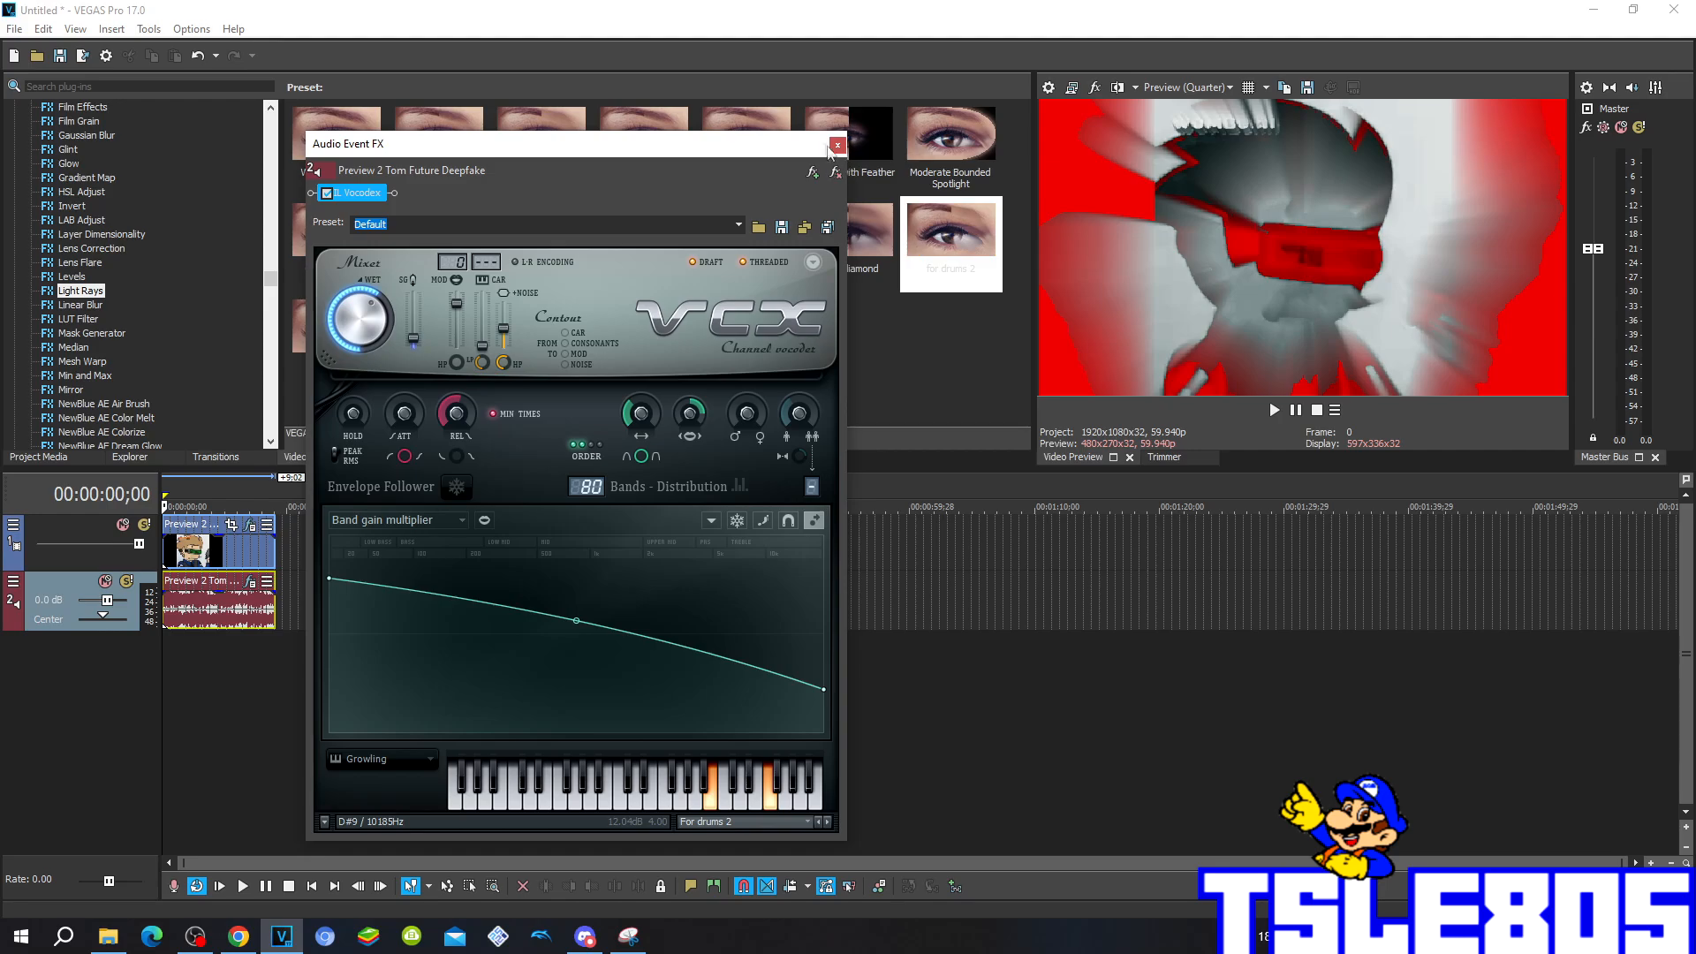
pyautogui.click(836, 144)
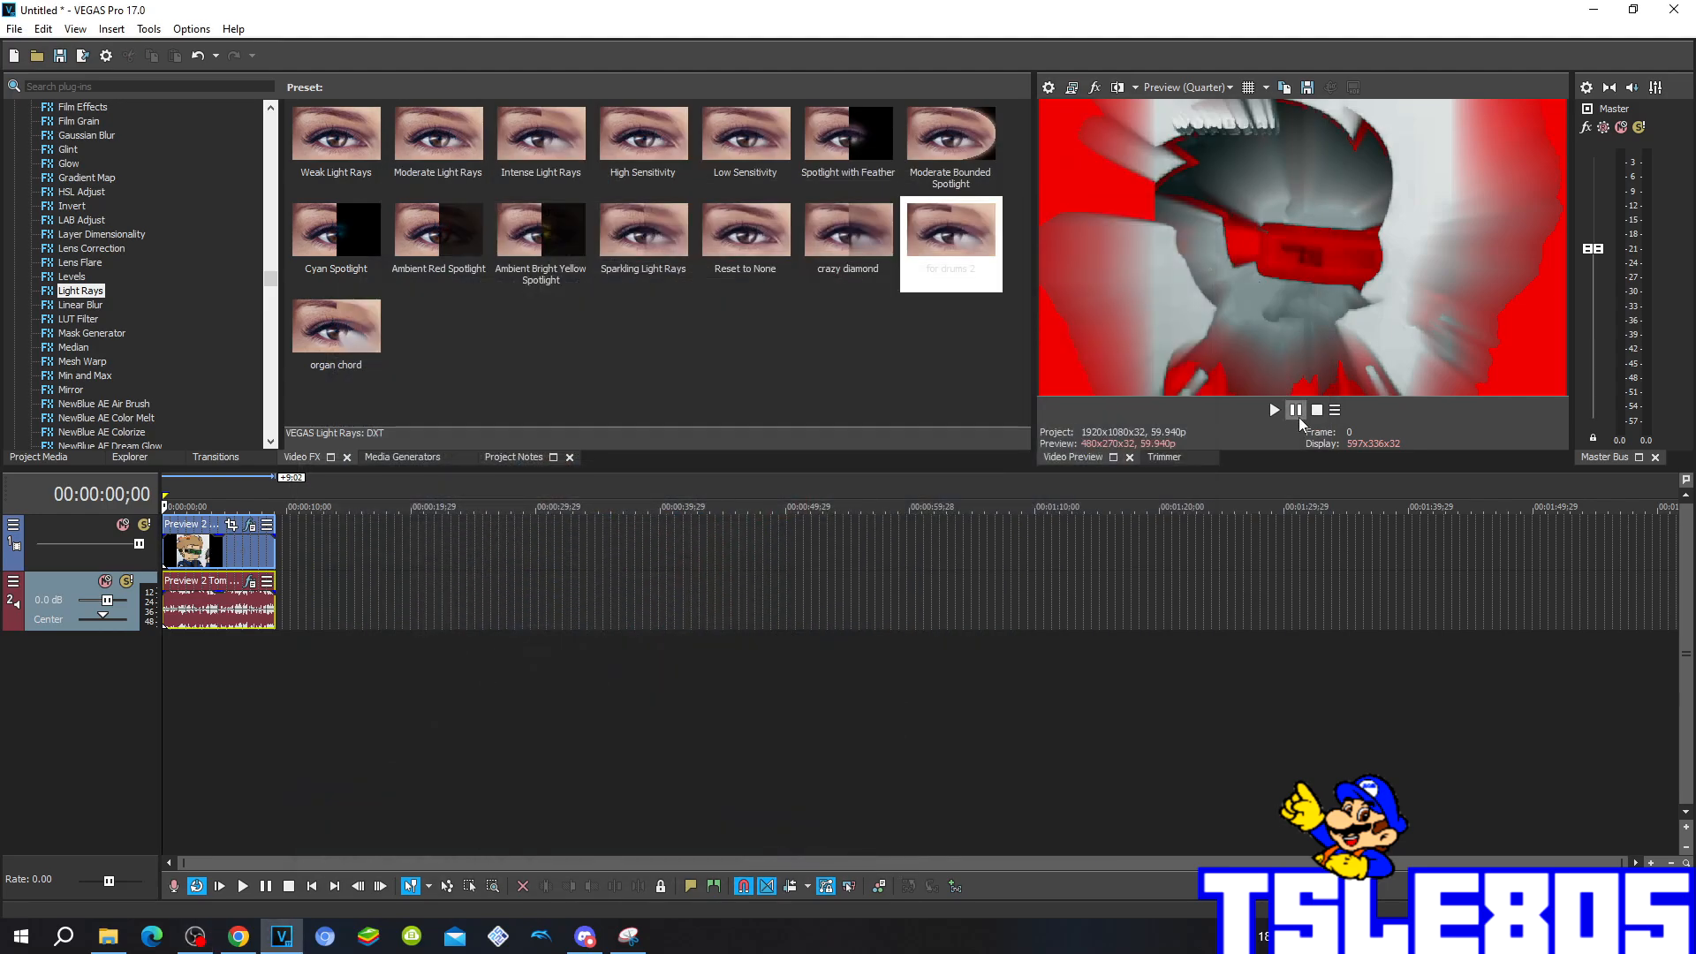
# Step: Play the red light-rayed clip with vocoded audio in Video Preview, then pause
pyautogui.click(1273, 409)
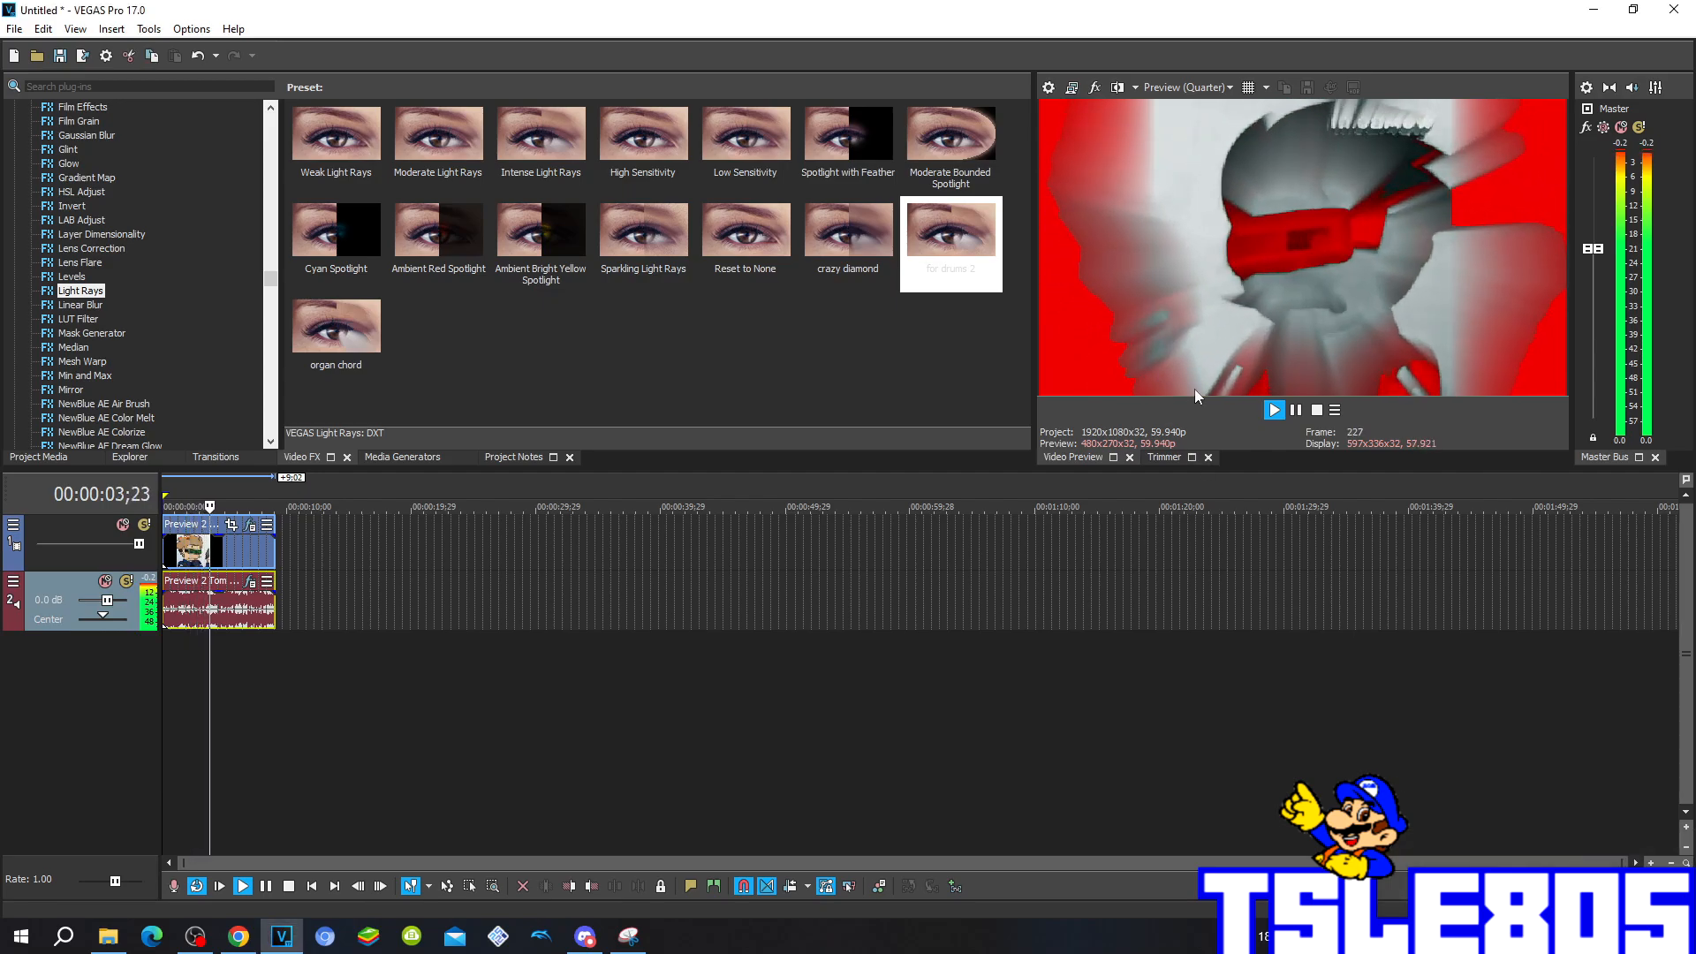
pyautogui.click(1274, 410)
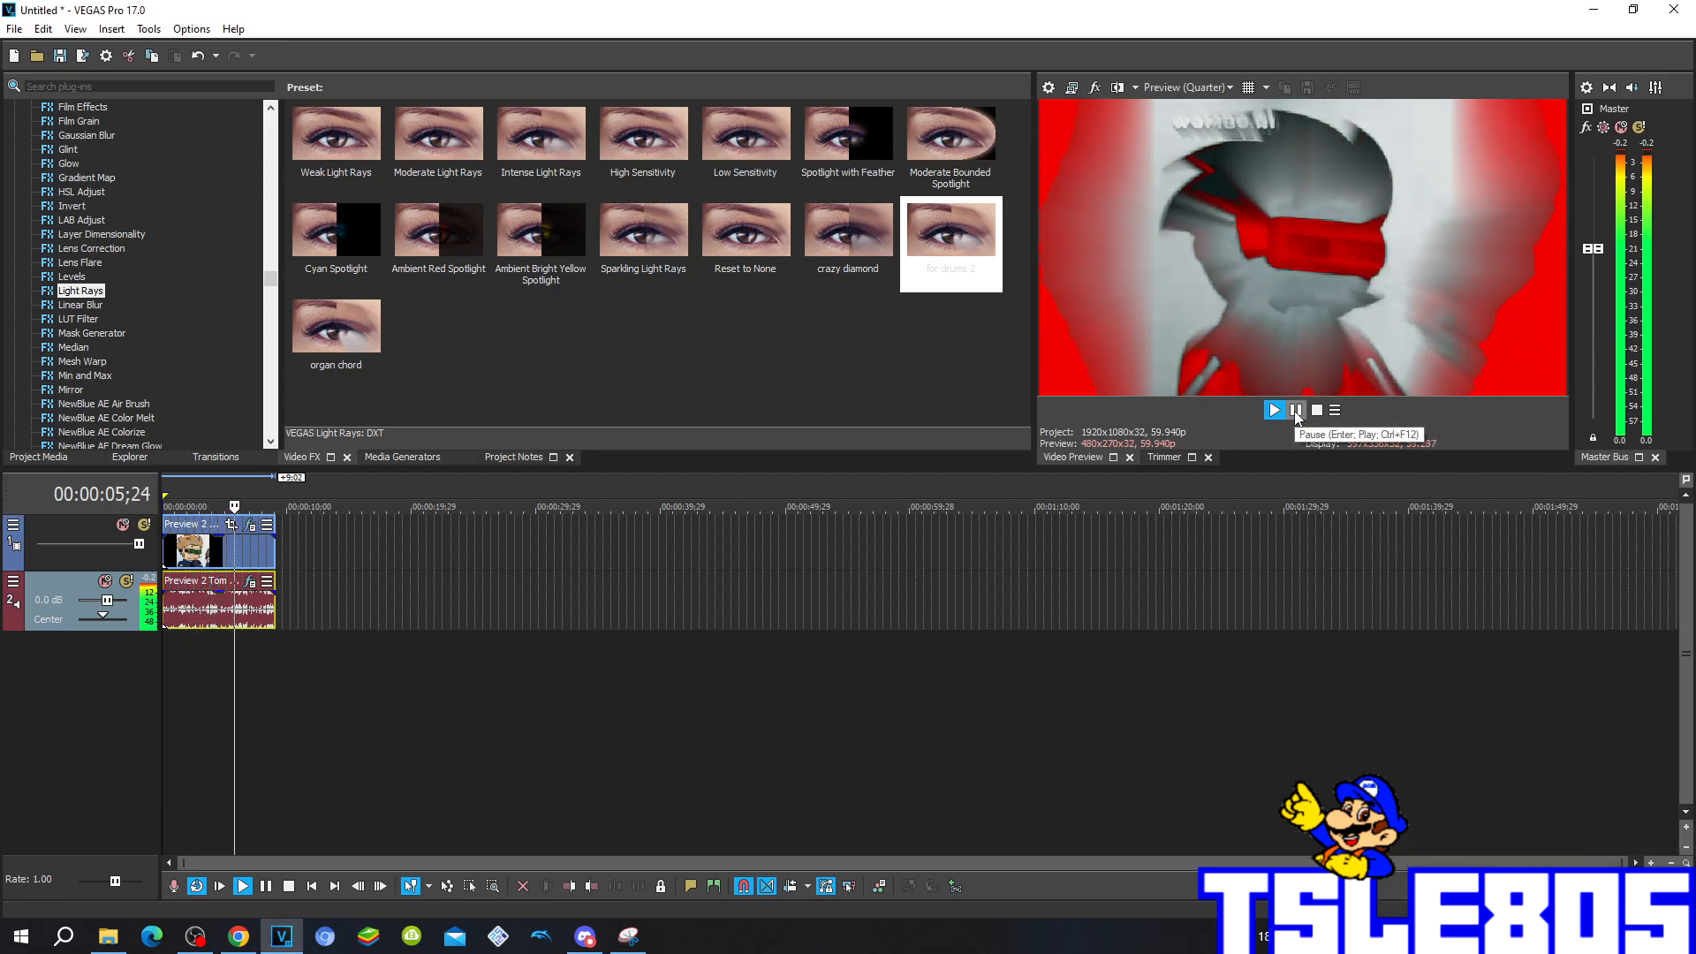